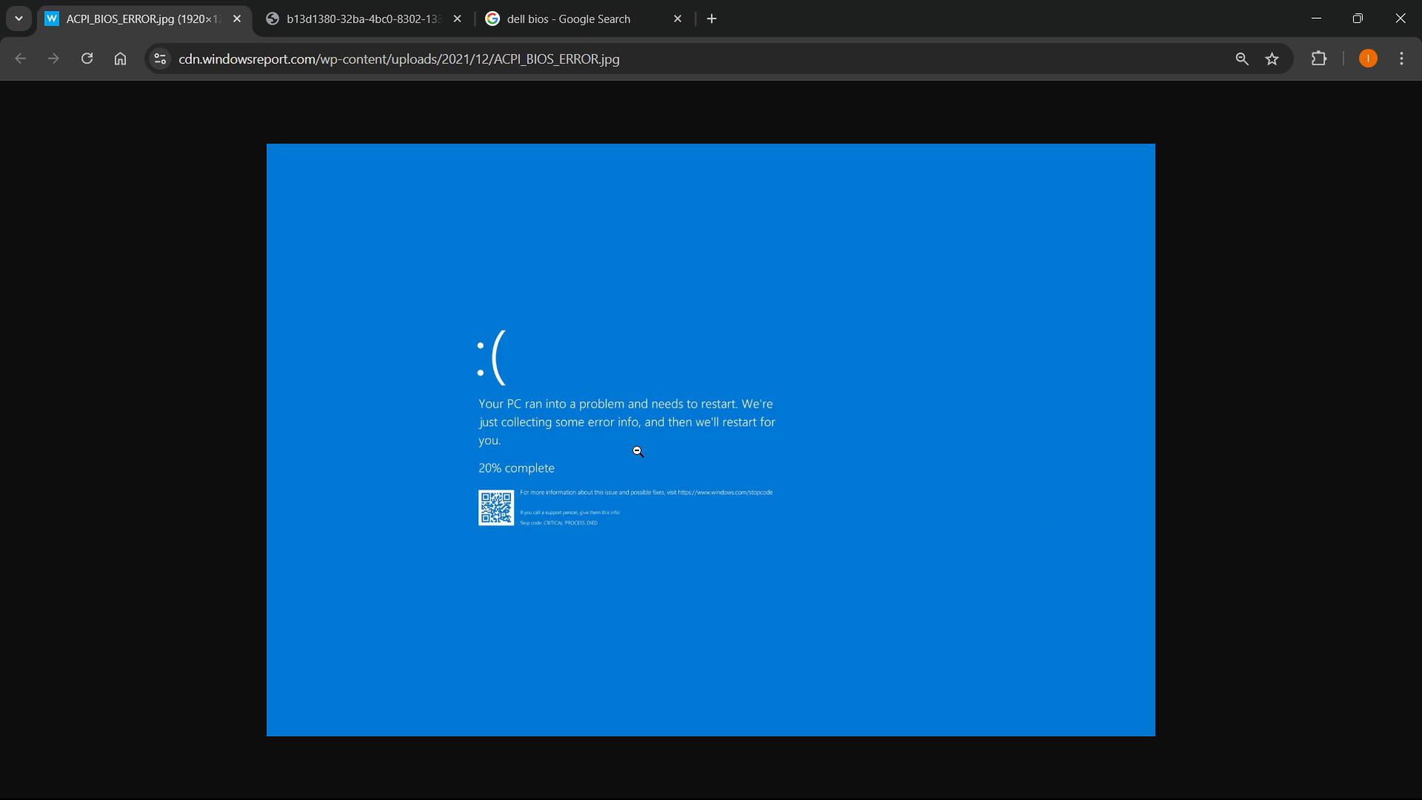
mouse_move(524, 470)
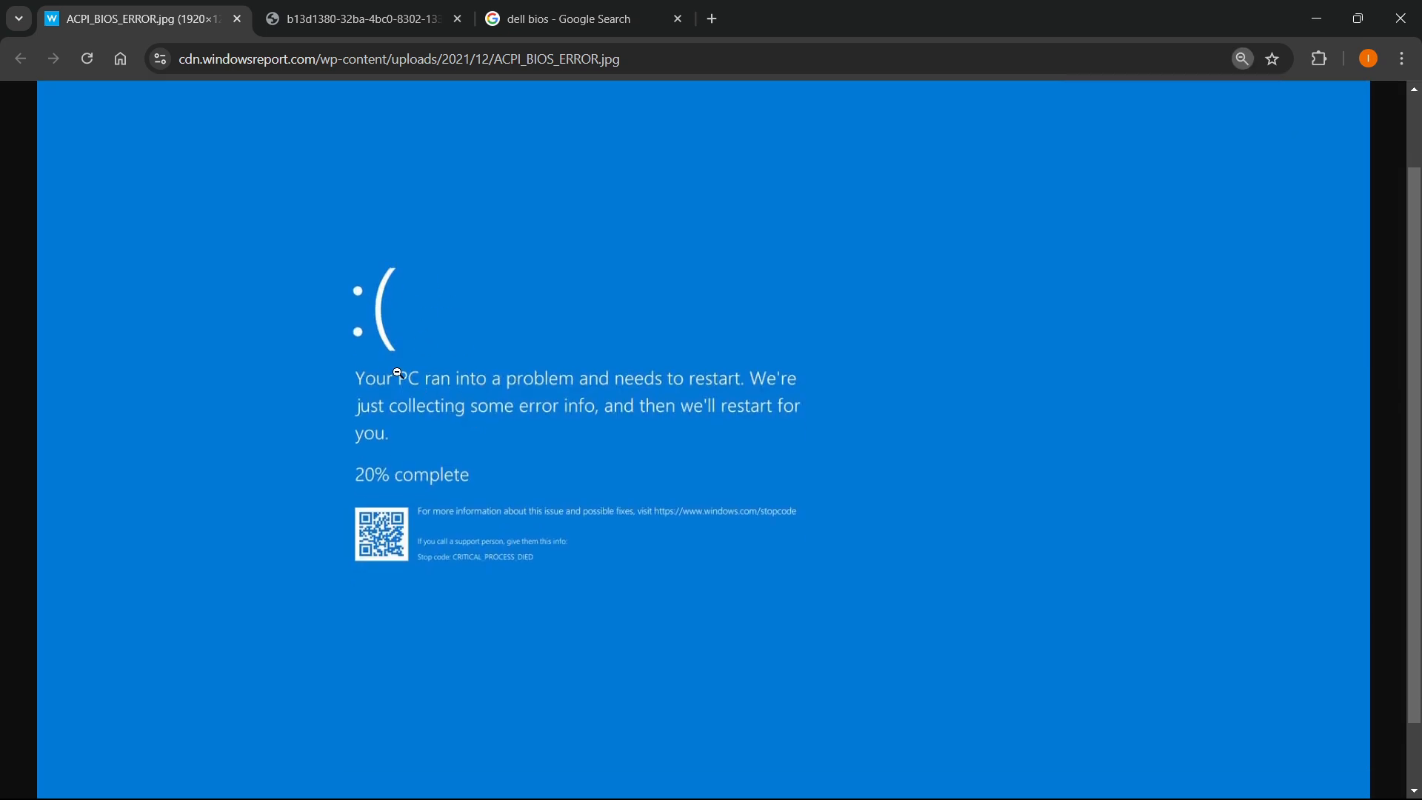
mouse_move(697, 391)
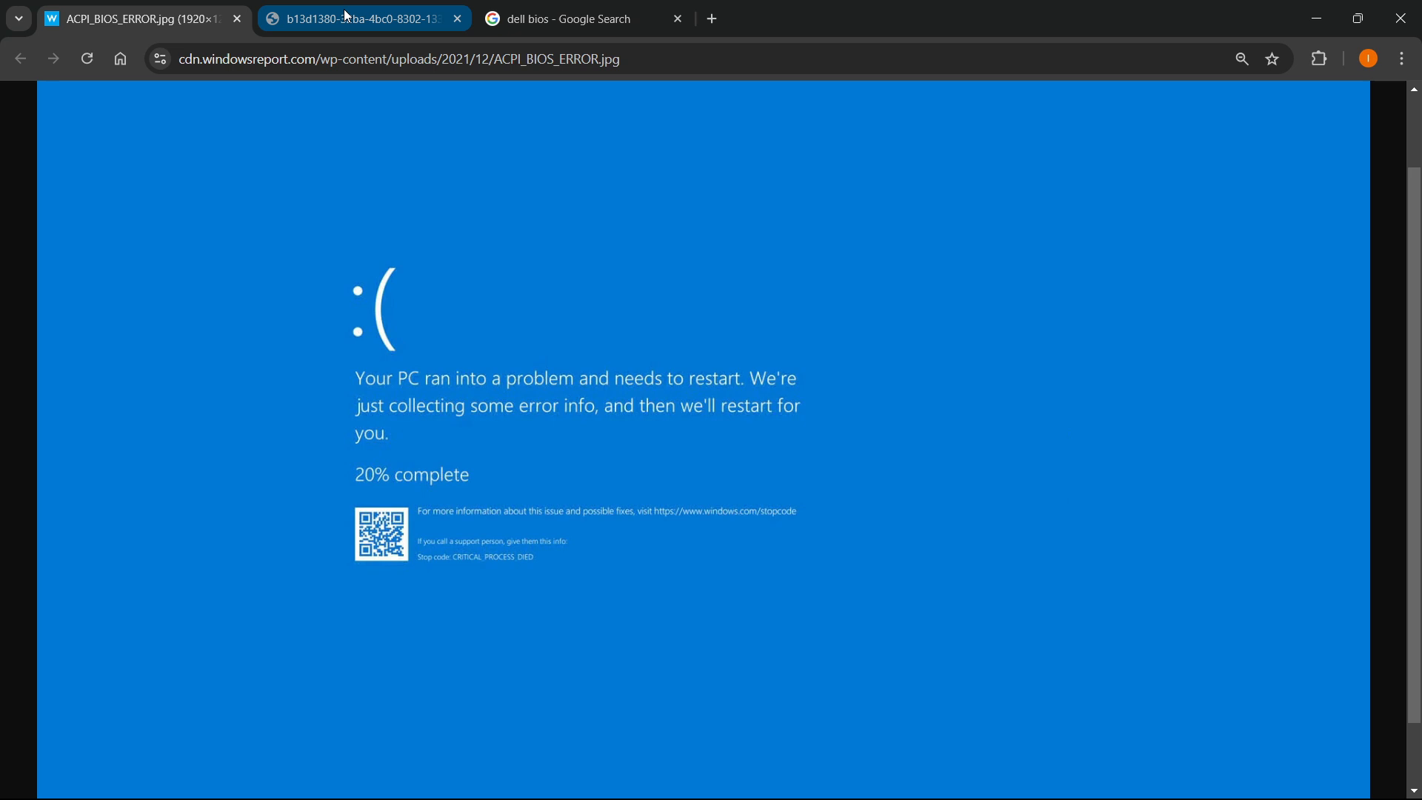
Switch to the second tab showing the blue-screen photo with stop code ACPI BIOS ERROR.
left_click(350, 16)
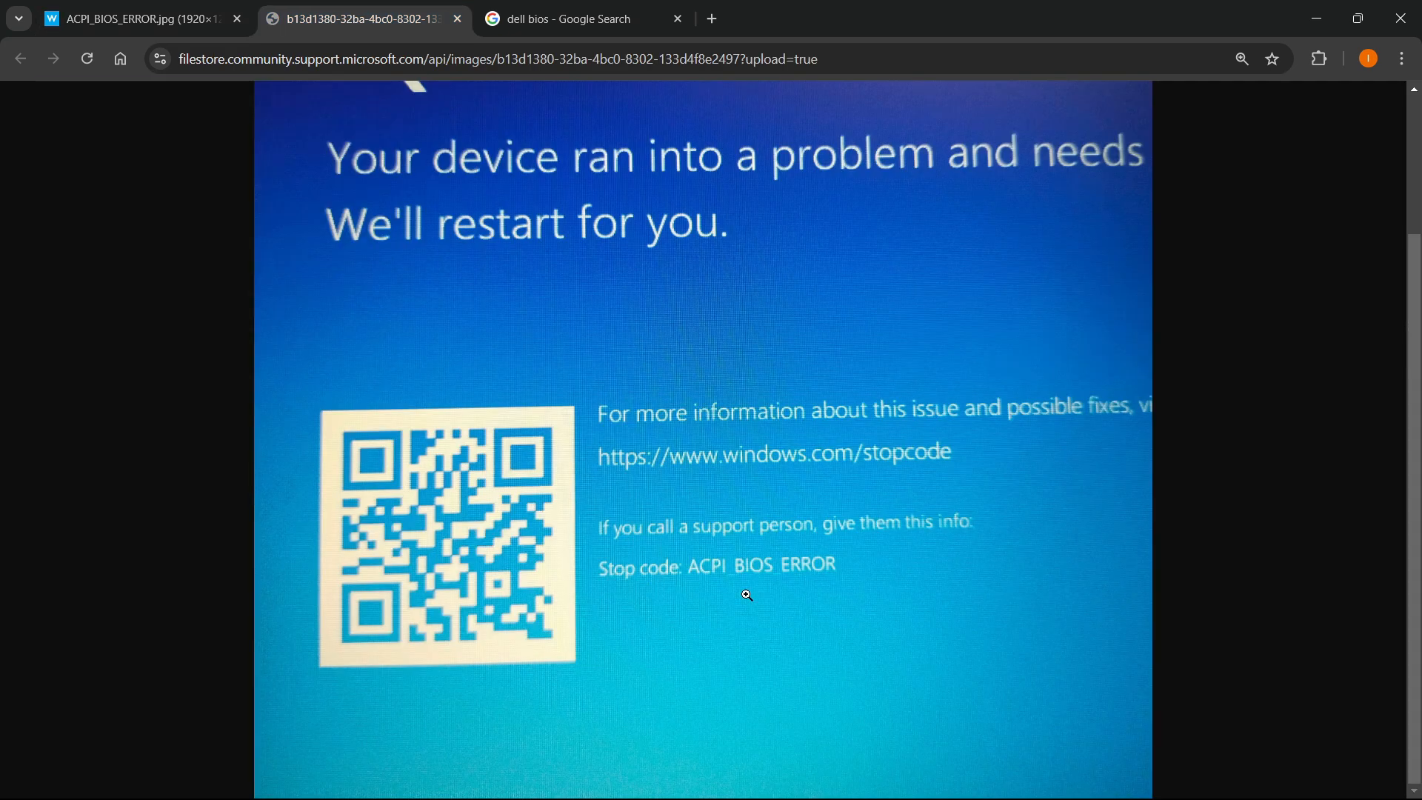
mouse_move(791, 588)
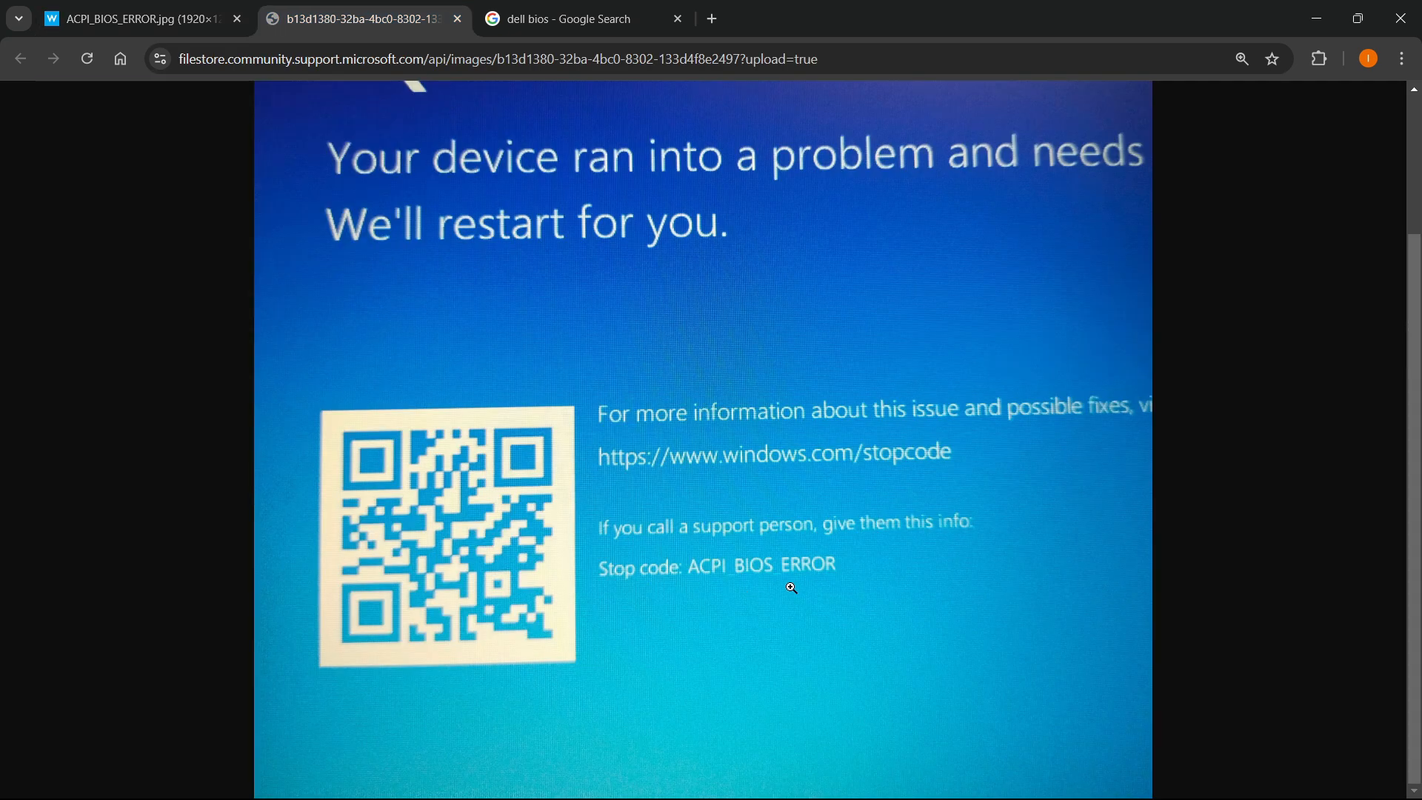
mouse_move(729, 409)
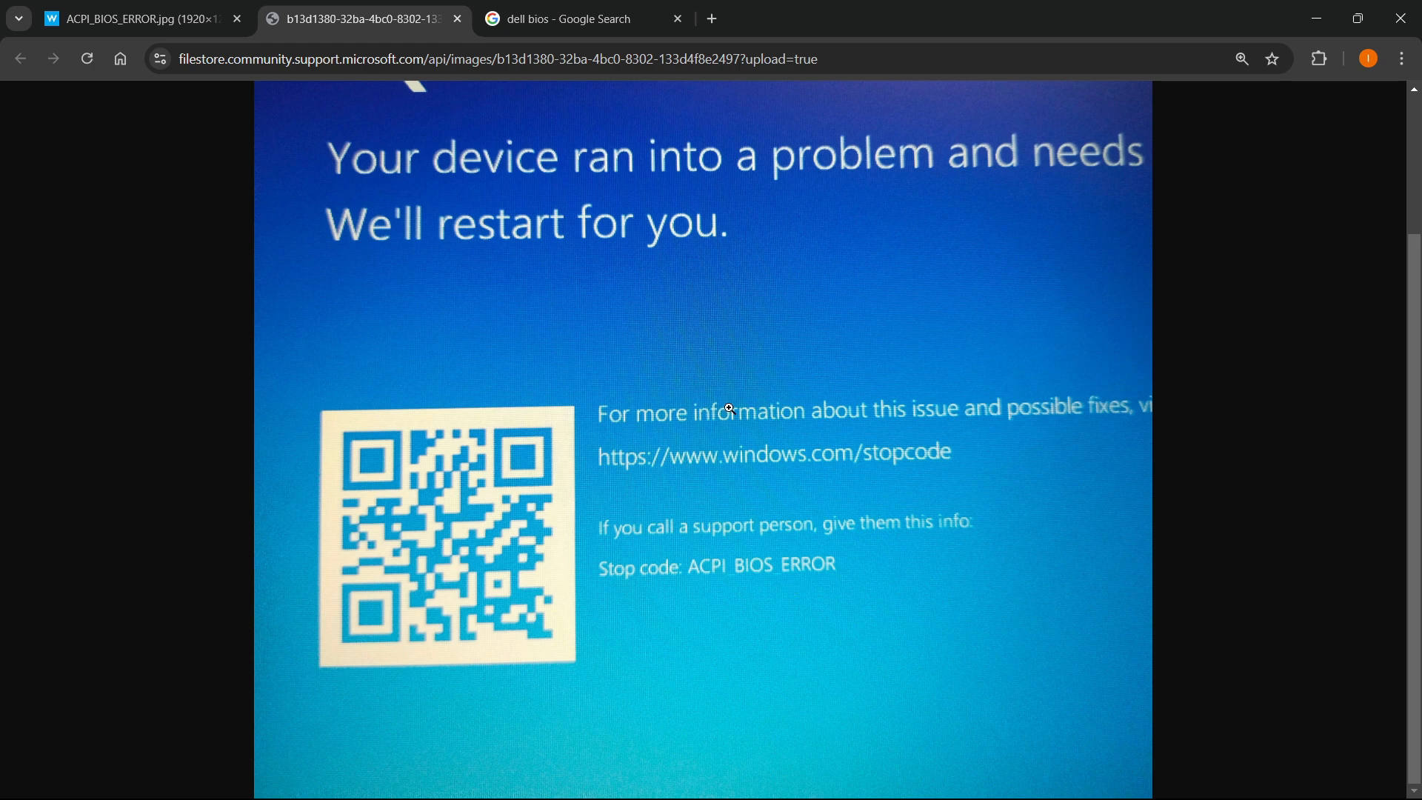
mouse_move(903, 508)
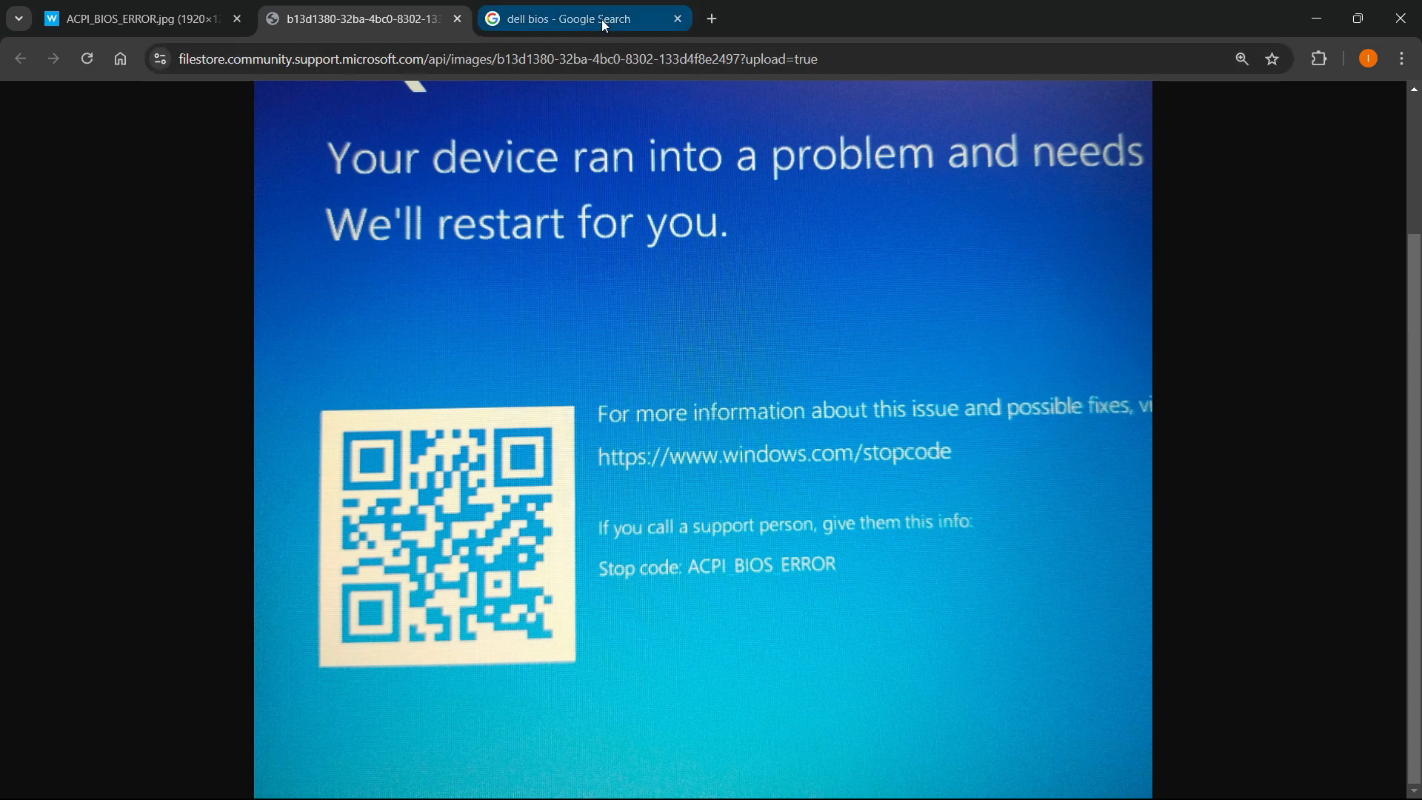
Search Google for 'dell bios update' and open Dell's BIOS and UEFI update guide.
left_click(591, 19)
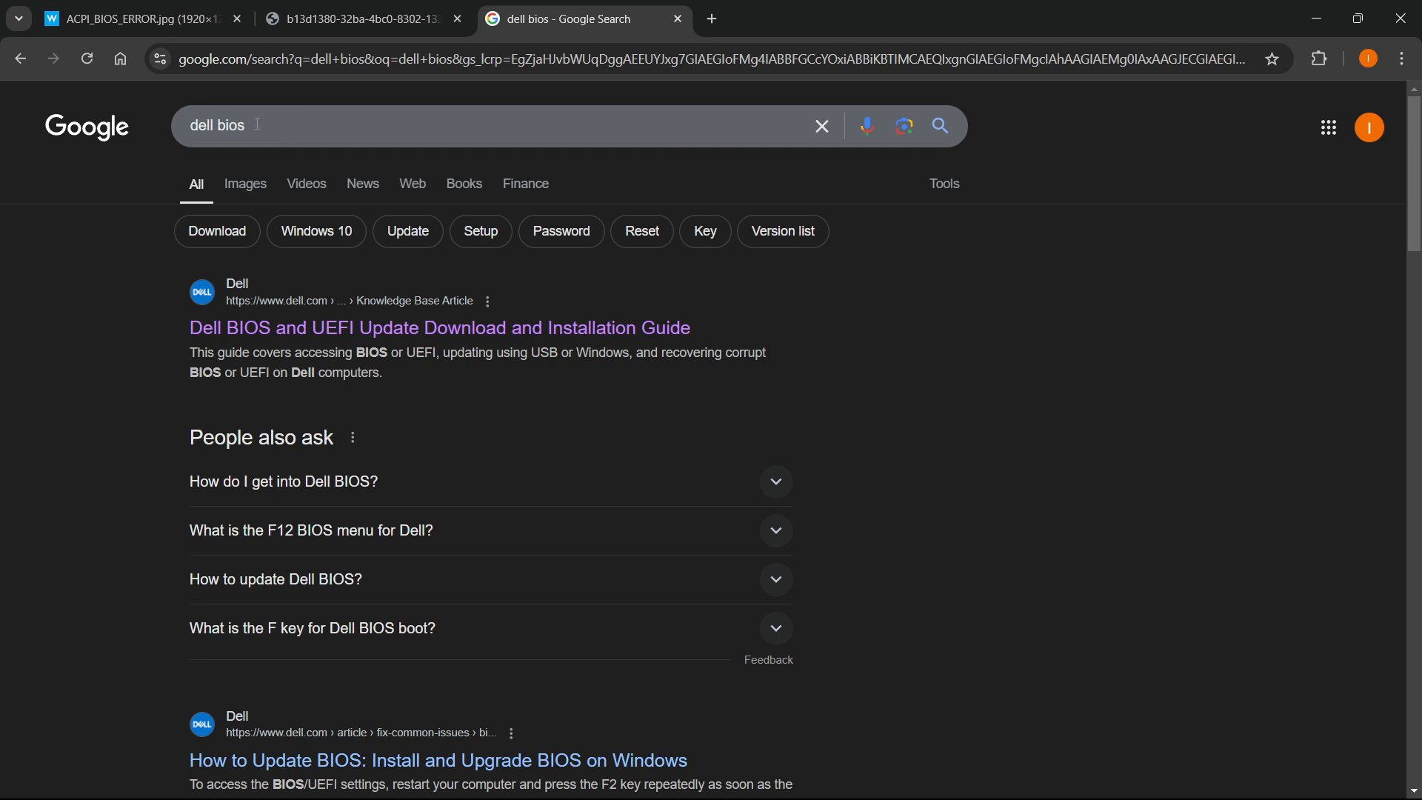
mouse_move(266, 125)
type(" update")
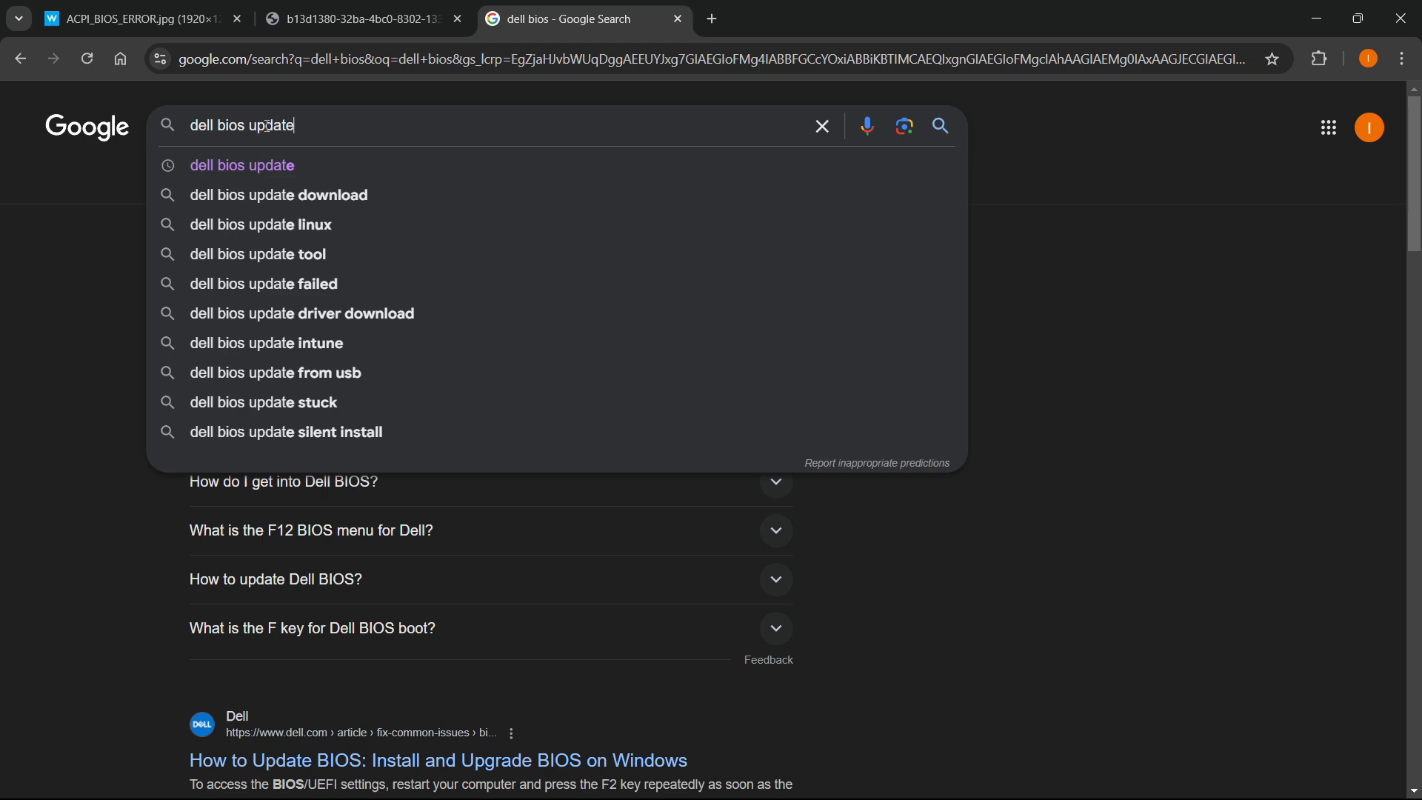
key("Enter")
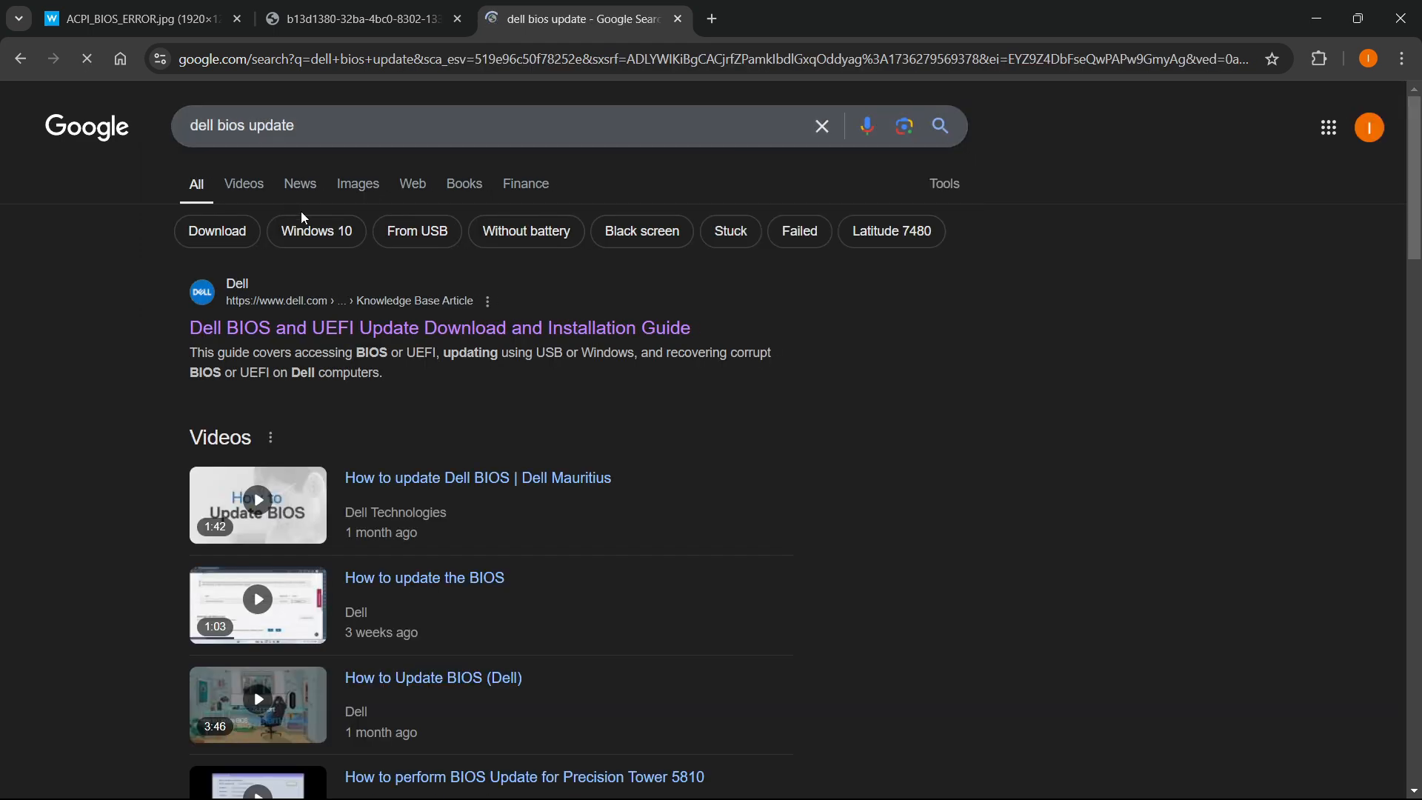
left_click(441, 328)
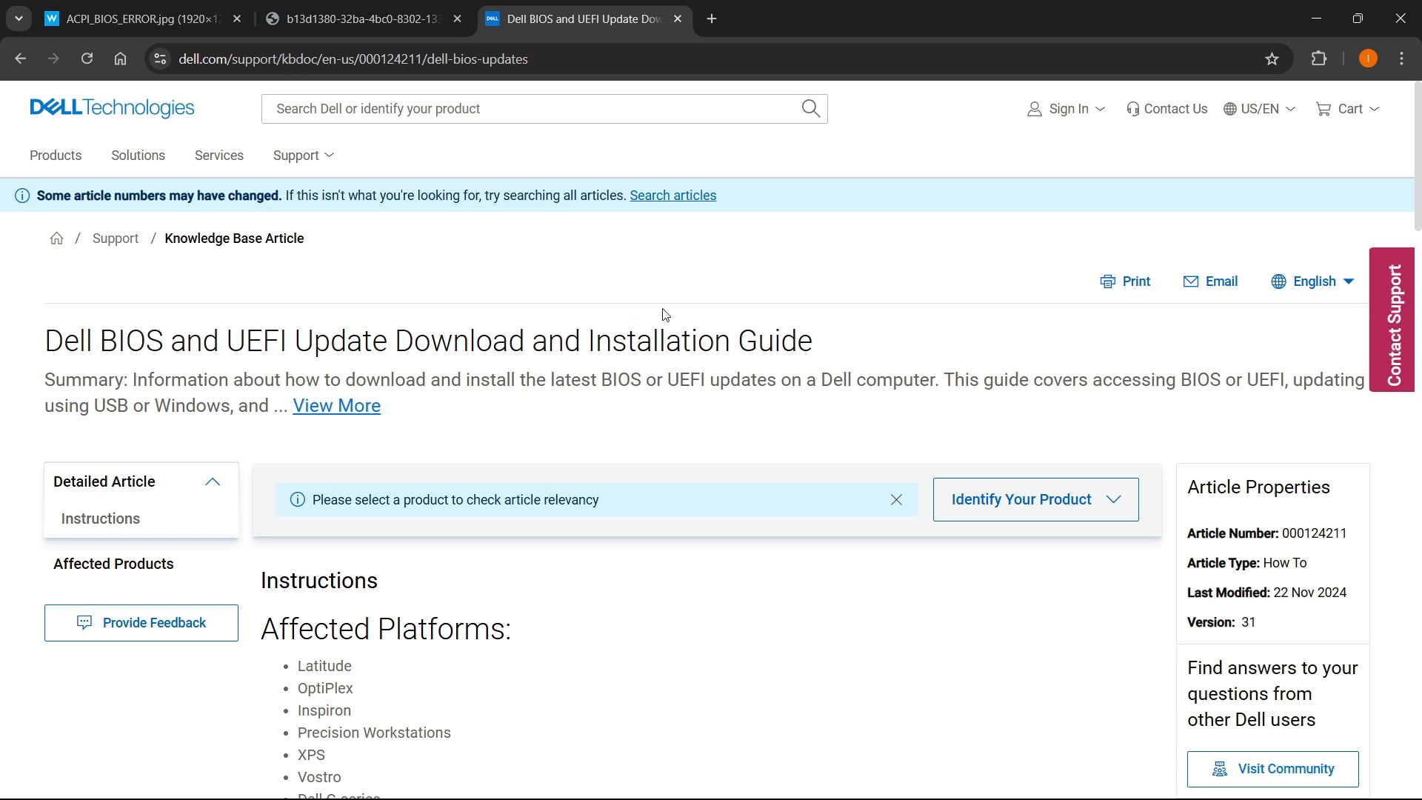
mouse_move(493, 375)
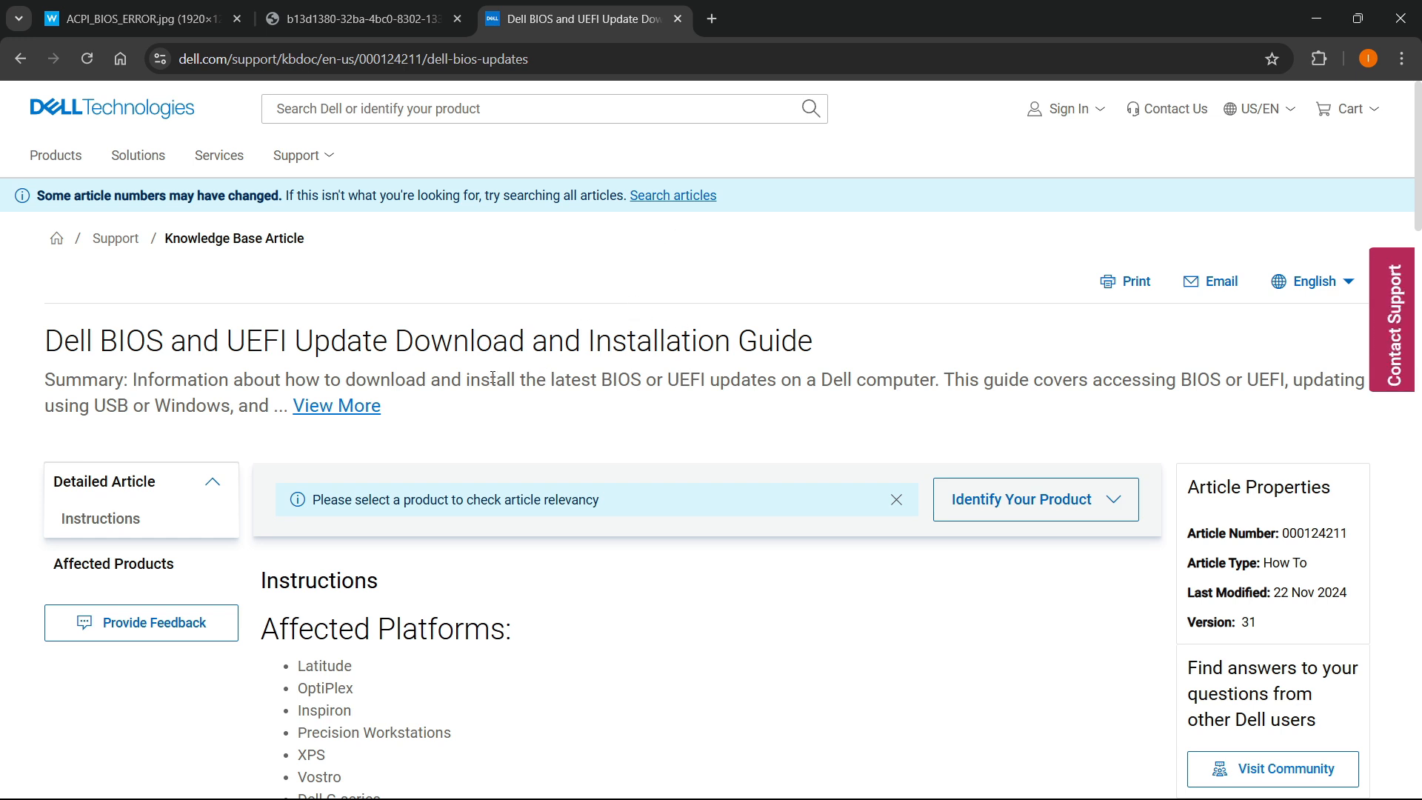
Expand the guide's full summary and dismiss the article relevancy notice.
left_click(337, 406)
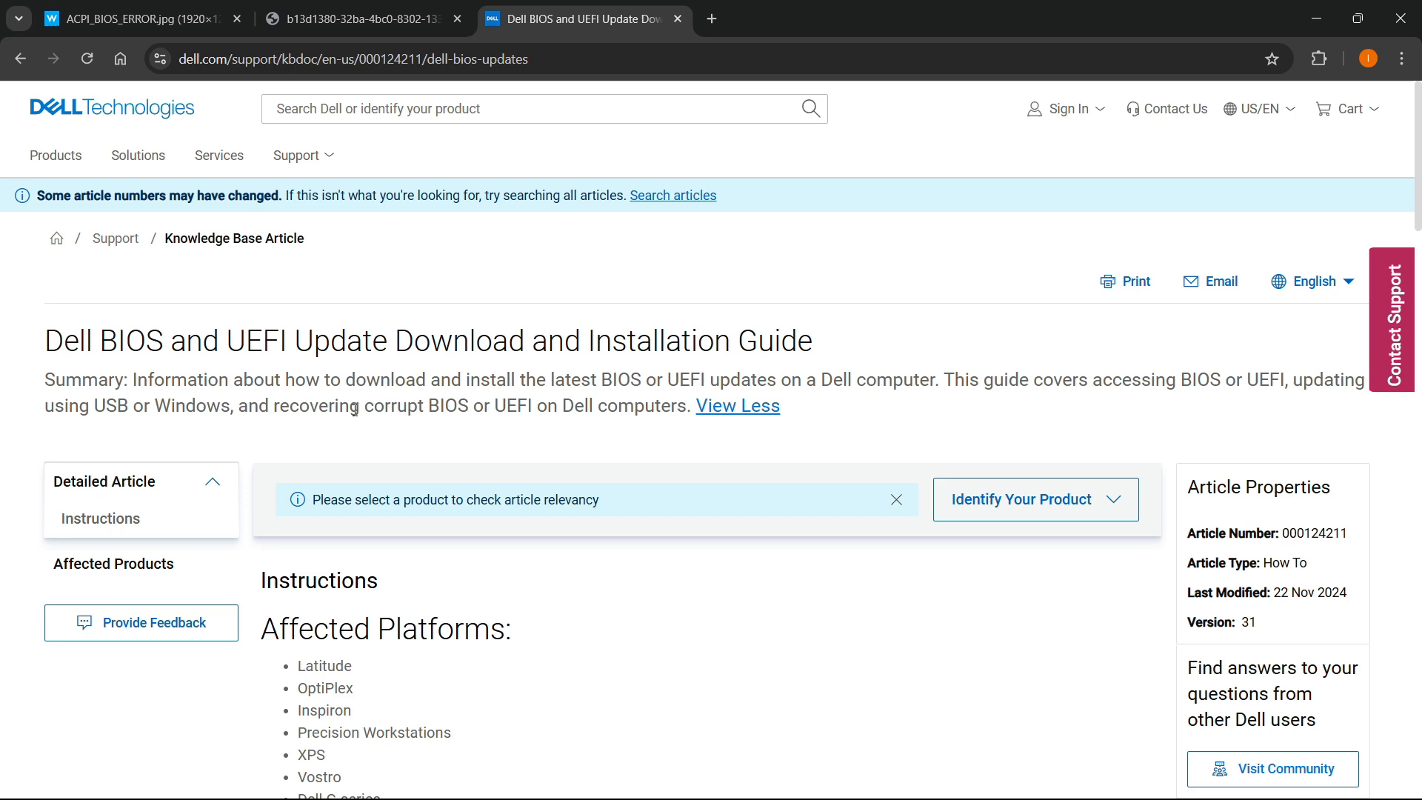
scroll("down", 3)
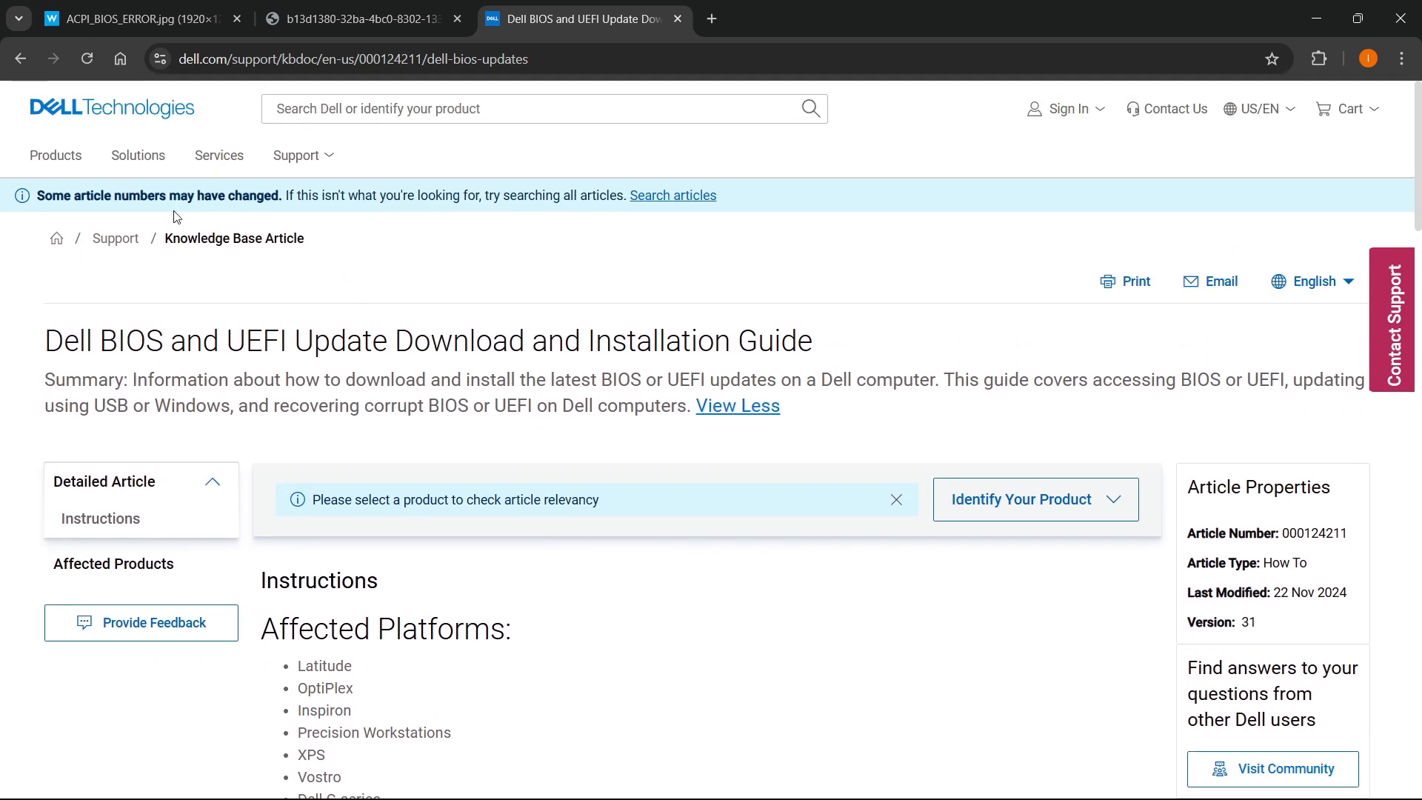
left_click(896, 499)
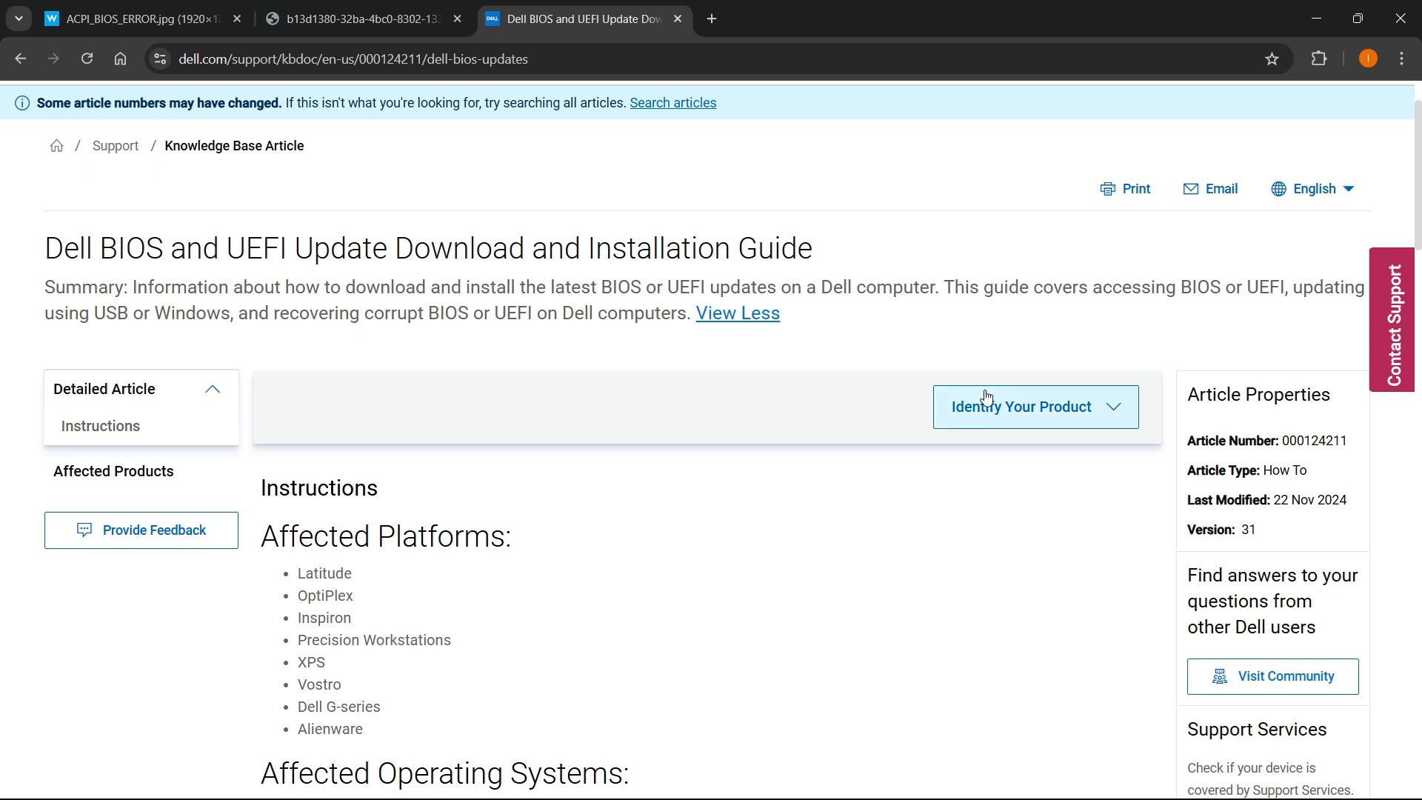
Try Detect This PC and a product identifier search for 'rog', which finds no match.
left_click(1035, 407)
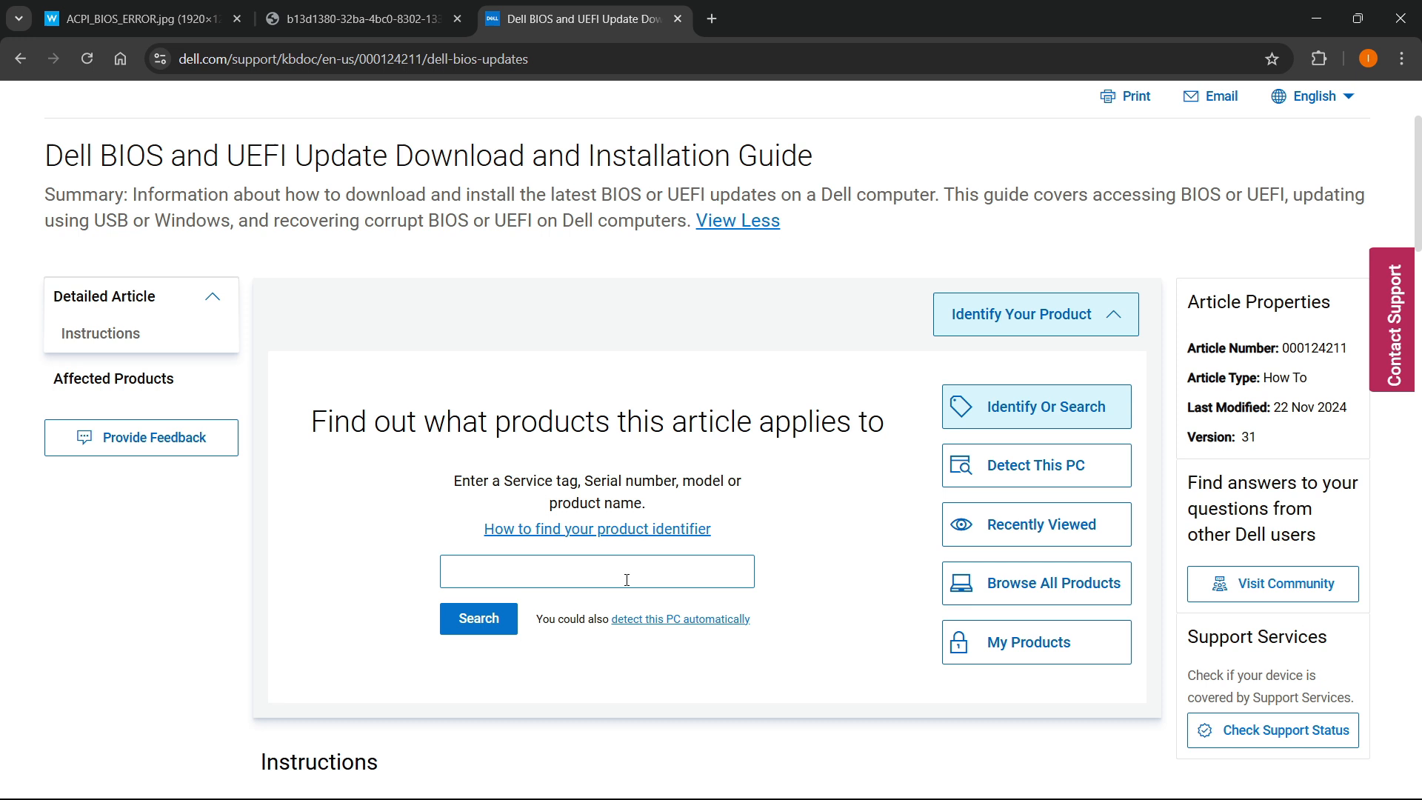
mouse_move(804, 545)
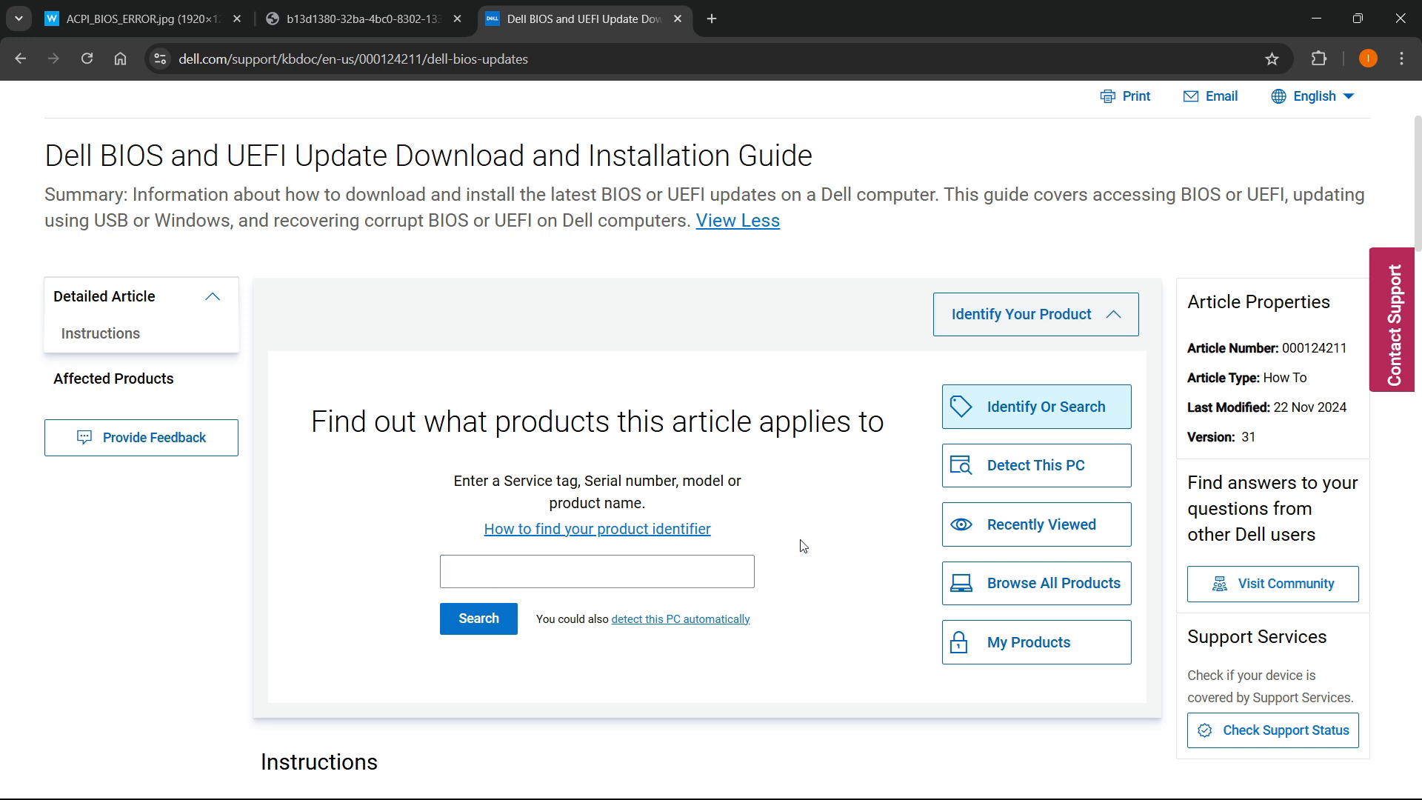
mouse_move(650, 496)
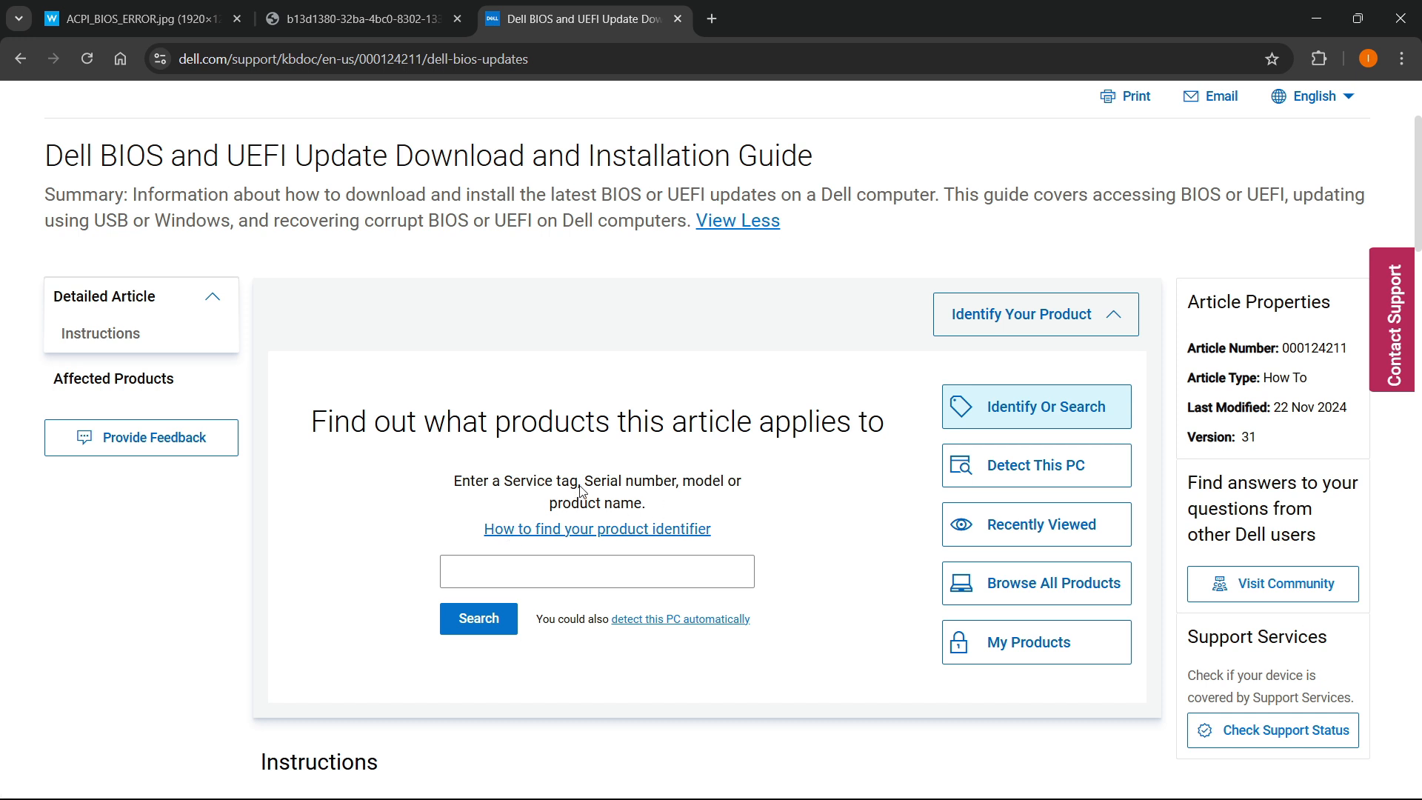
mouse_move(1027, 472)
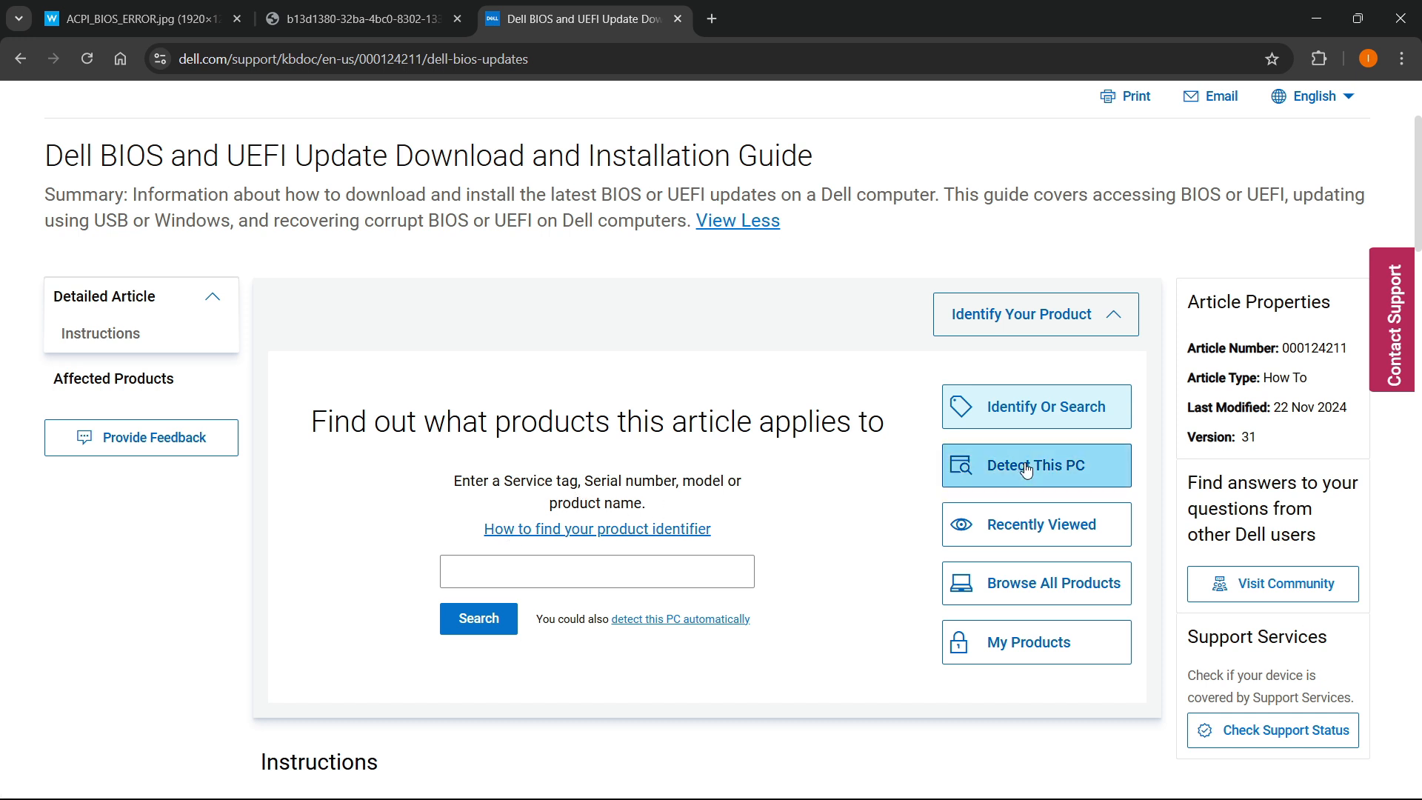
left_click(1036, 465)
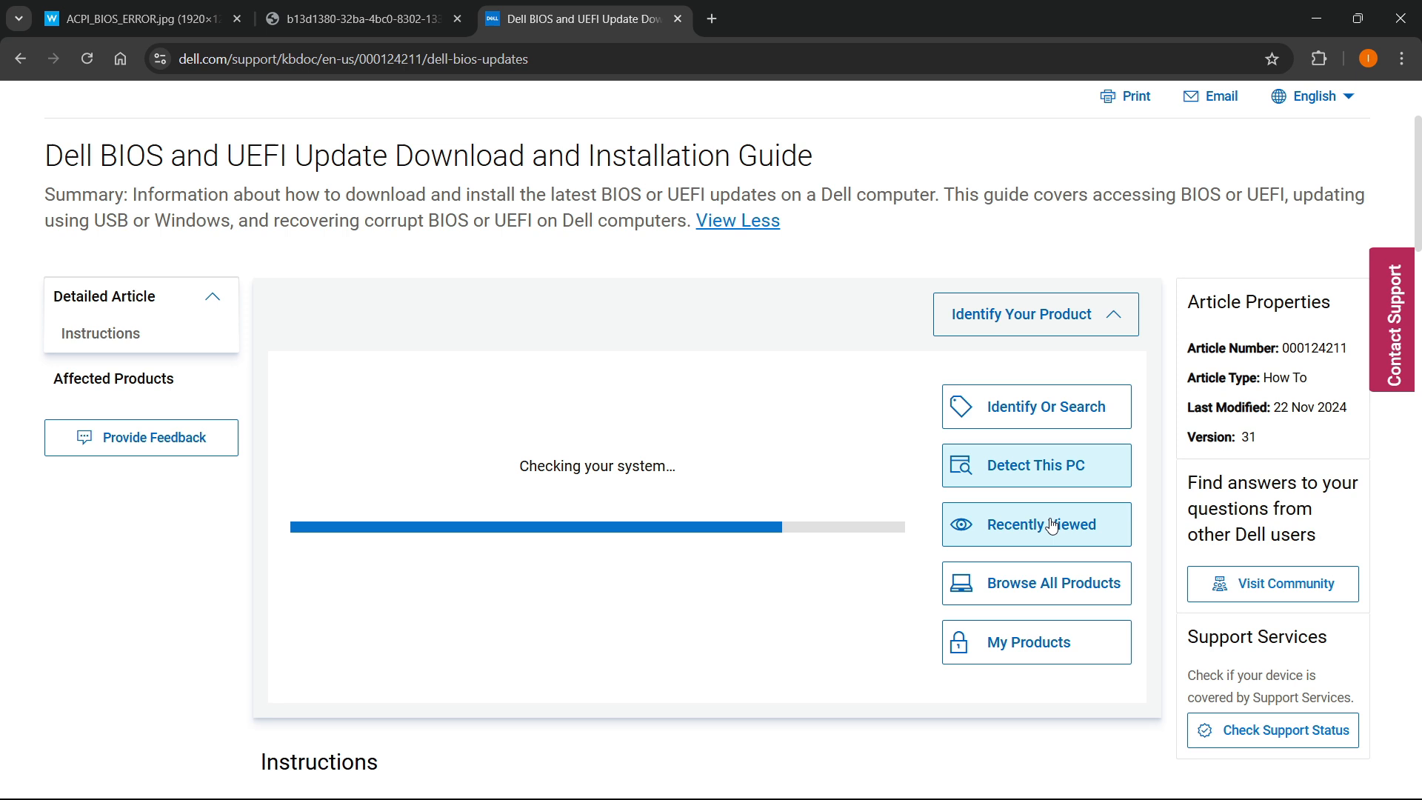
left_click(1036, 407)
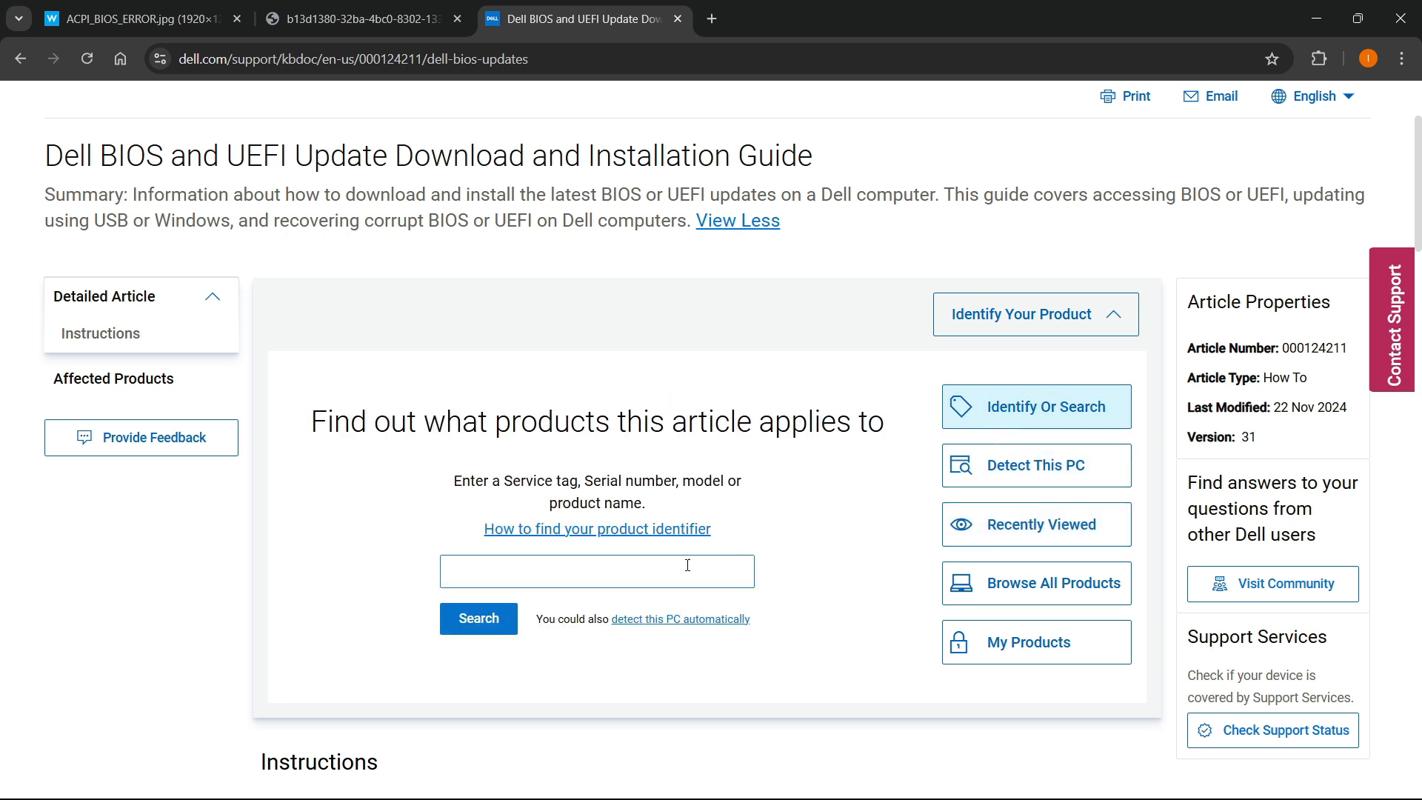
type("rog")
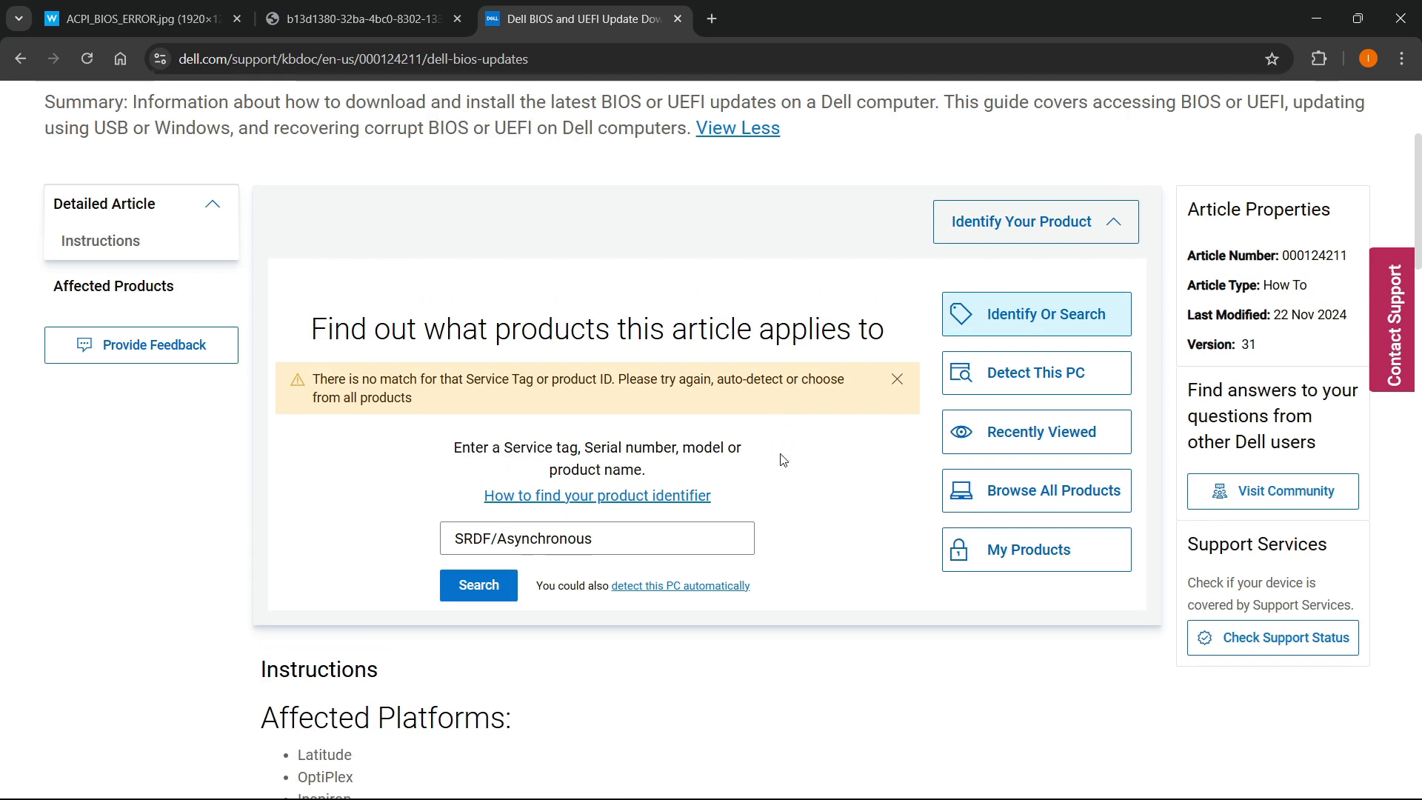
left_click(478, 586)
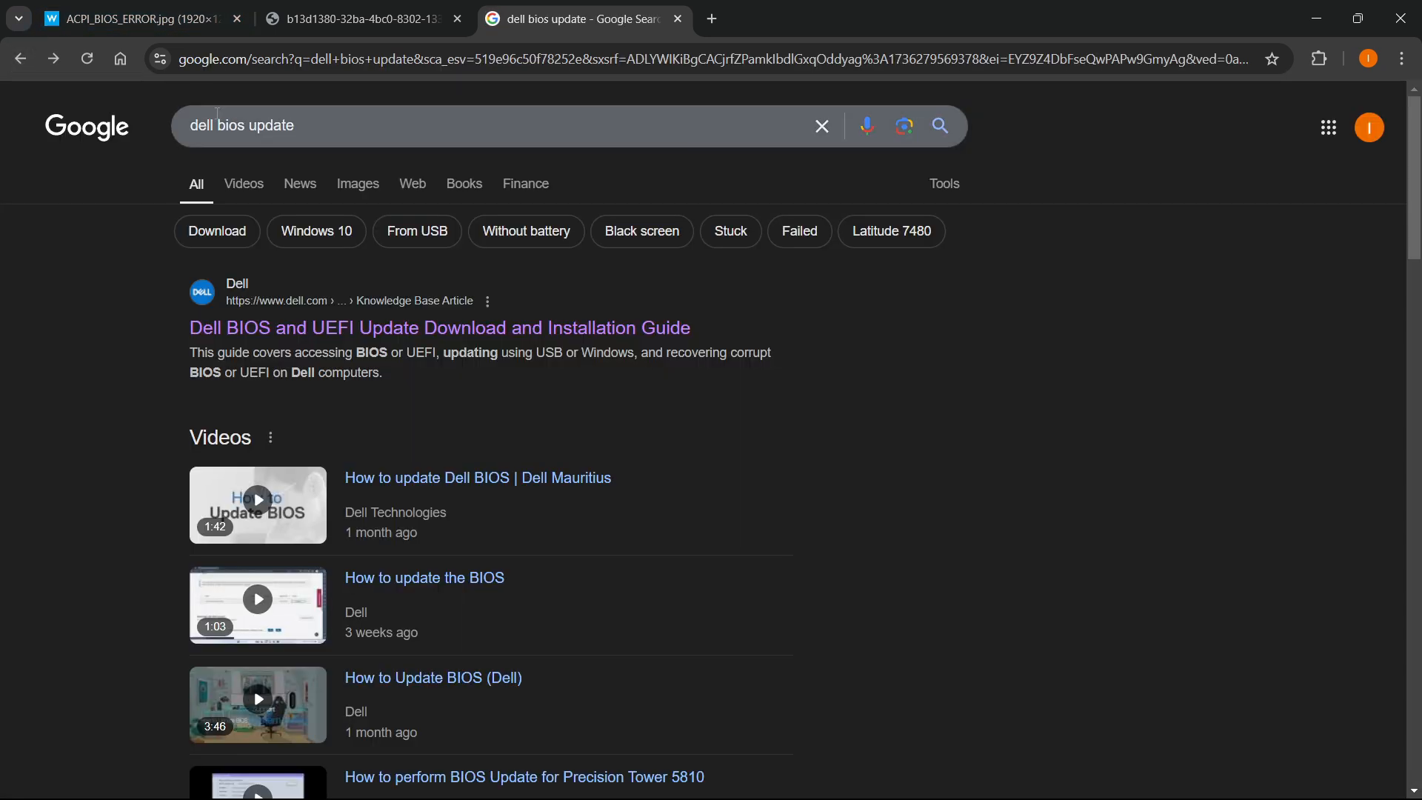
Search for 'lenovo bios update', open Lenovo's guide, and stay on the US site.
double_click(200, 125)
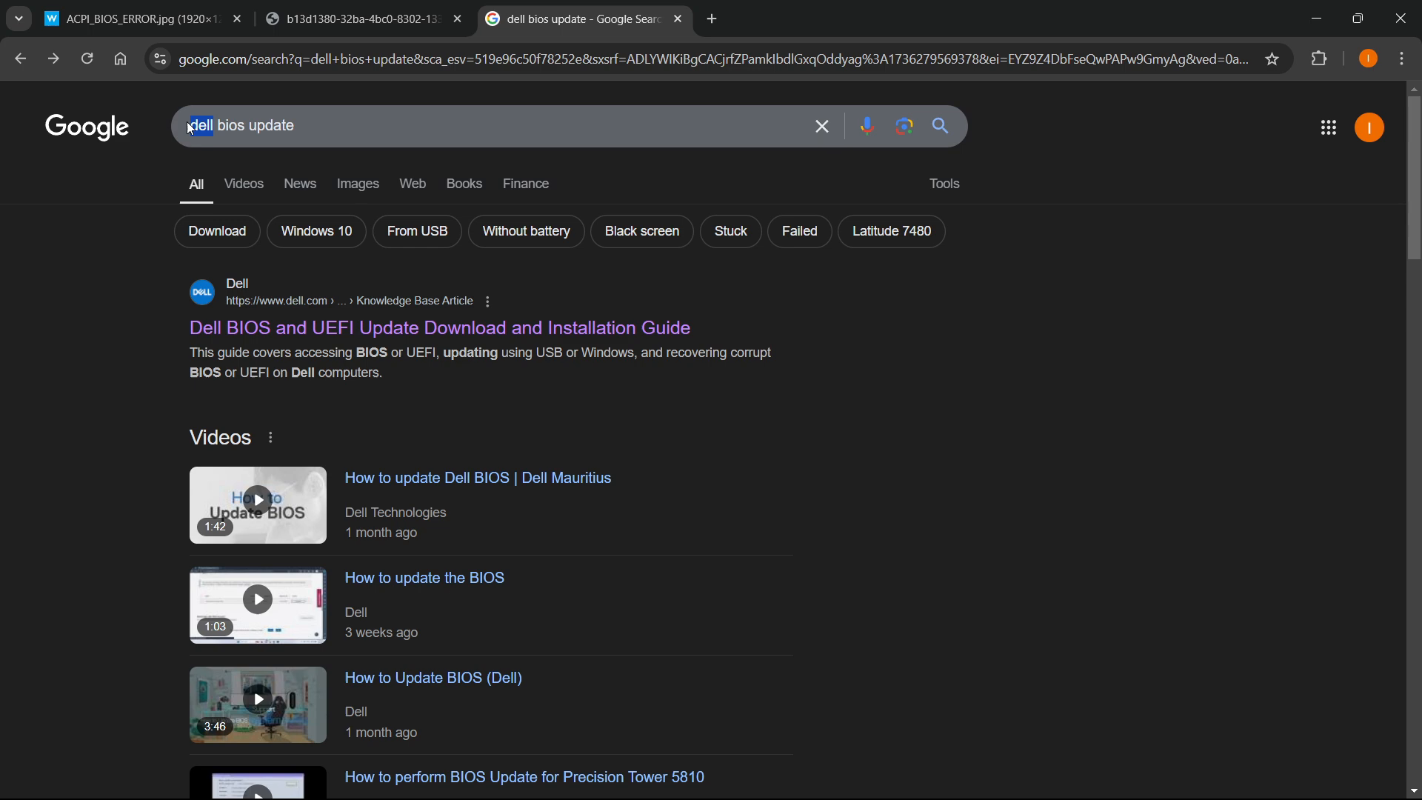
type("lenovo bios update")
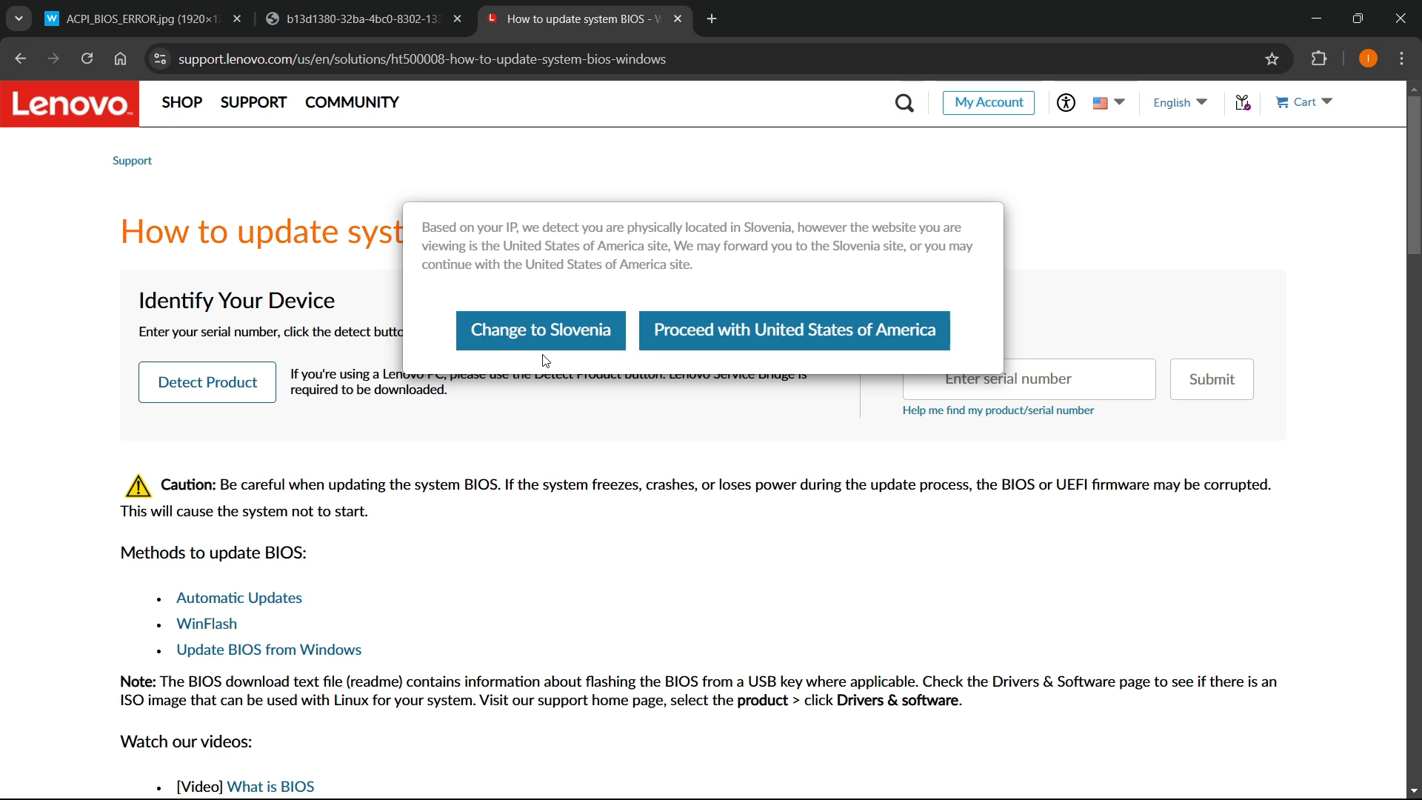
left_click(795, 329)
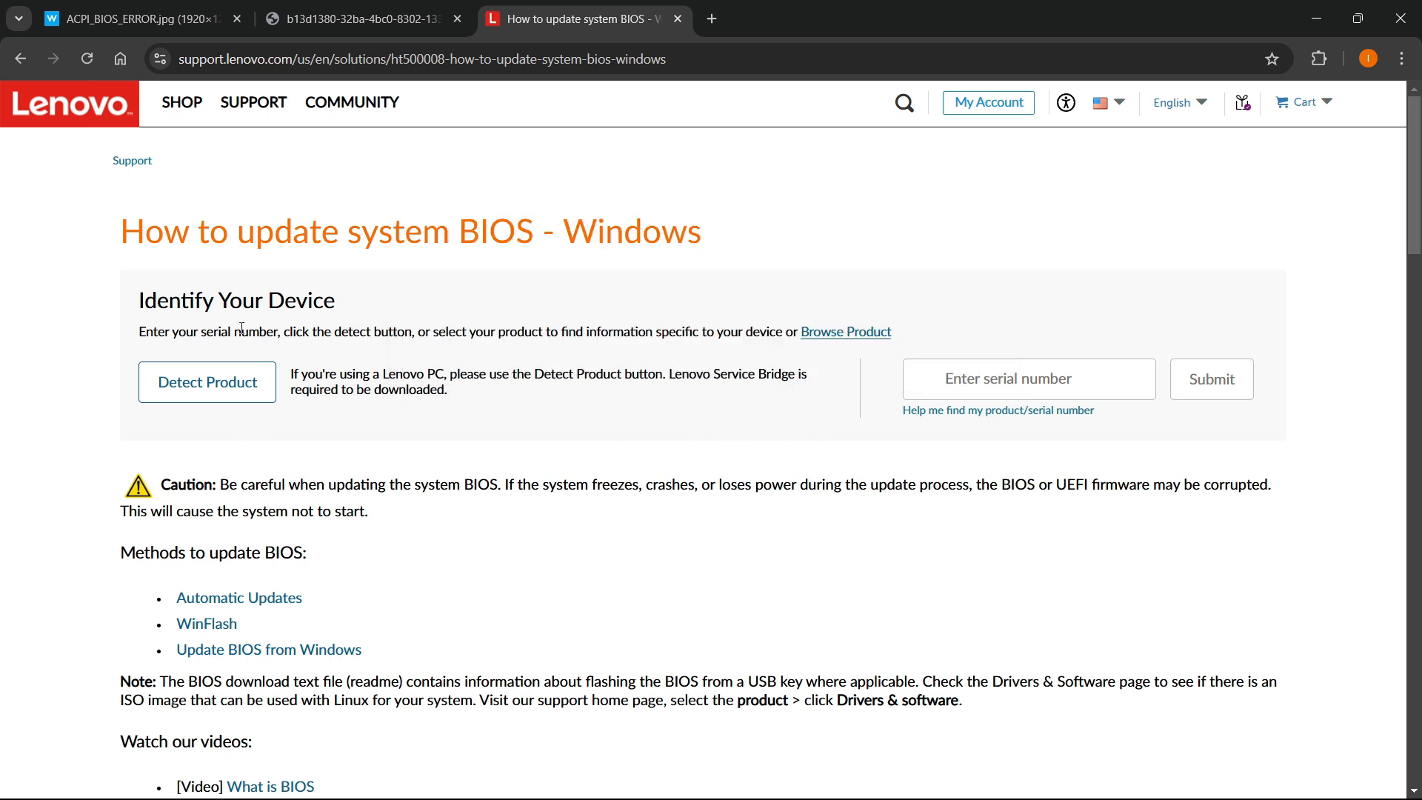
mouse_move(1133, 364)
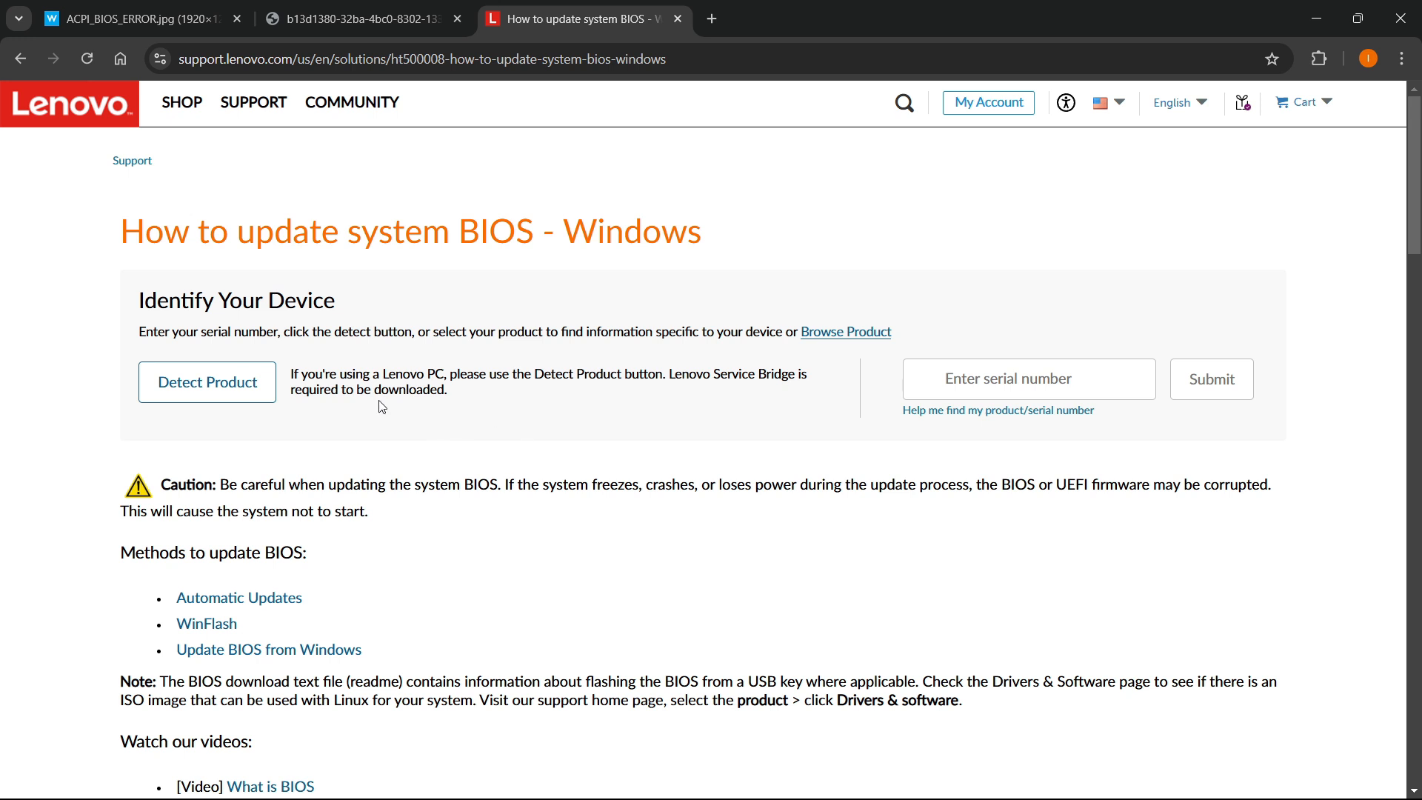
mouse_move(733, 381)
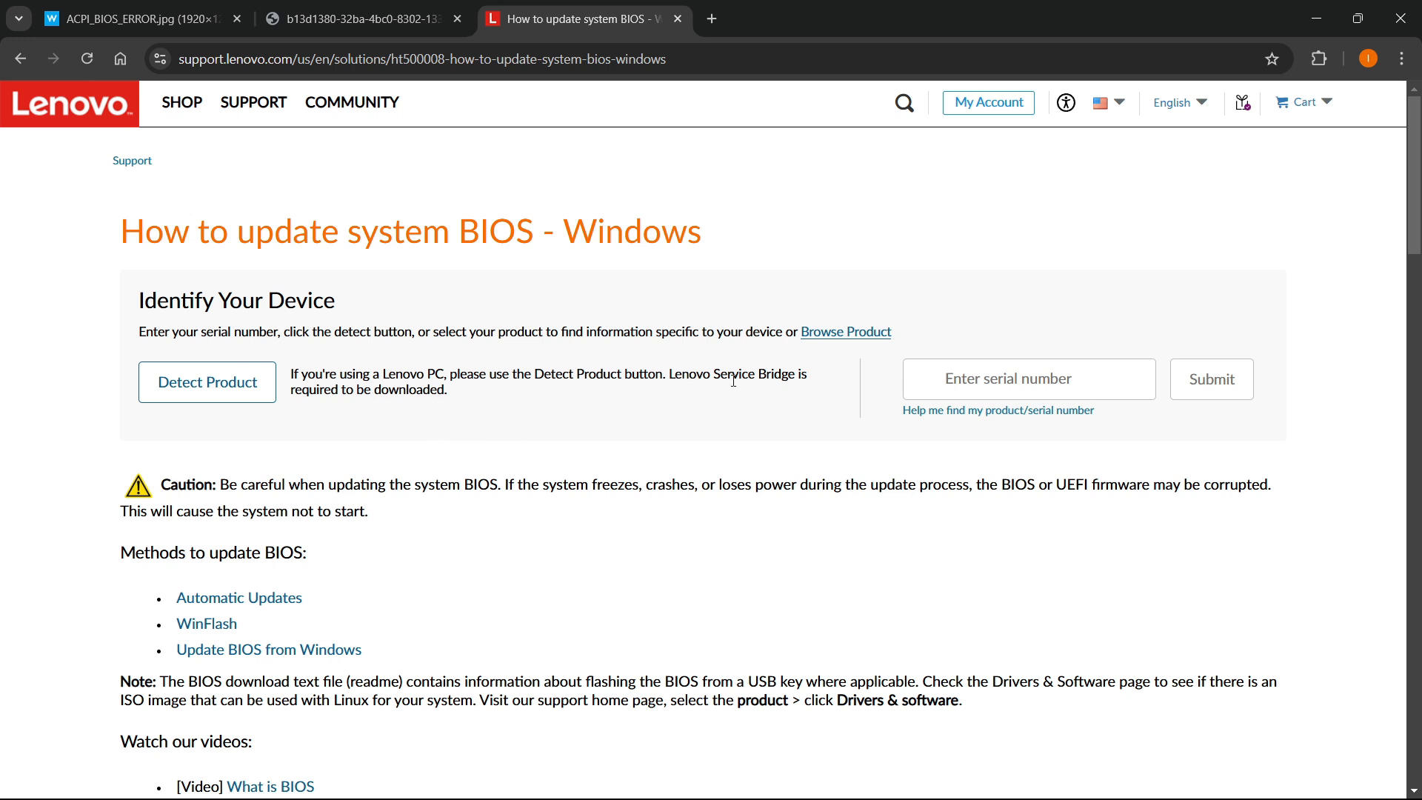
Scroll through the Lenovo guide's Winflash BIOS update steps.
scroll("down", 3)
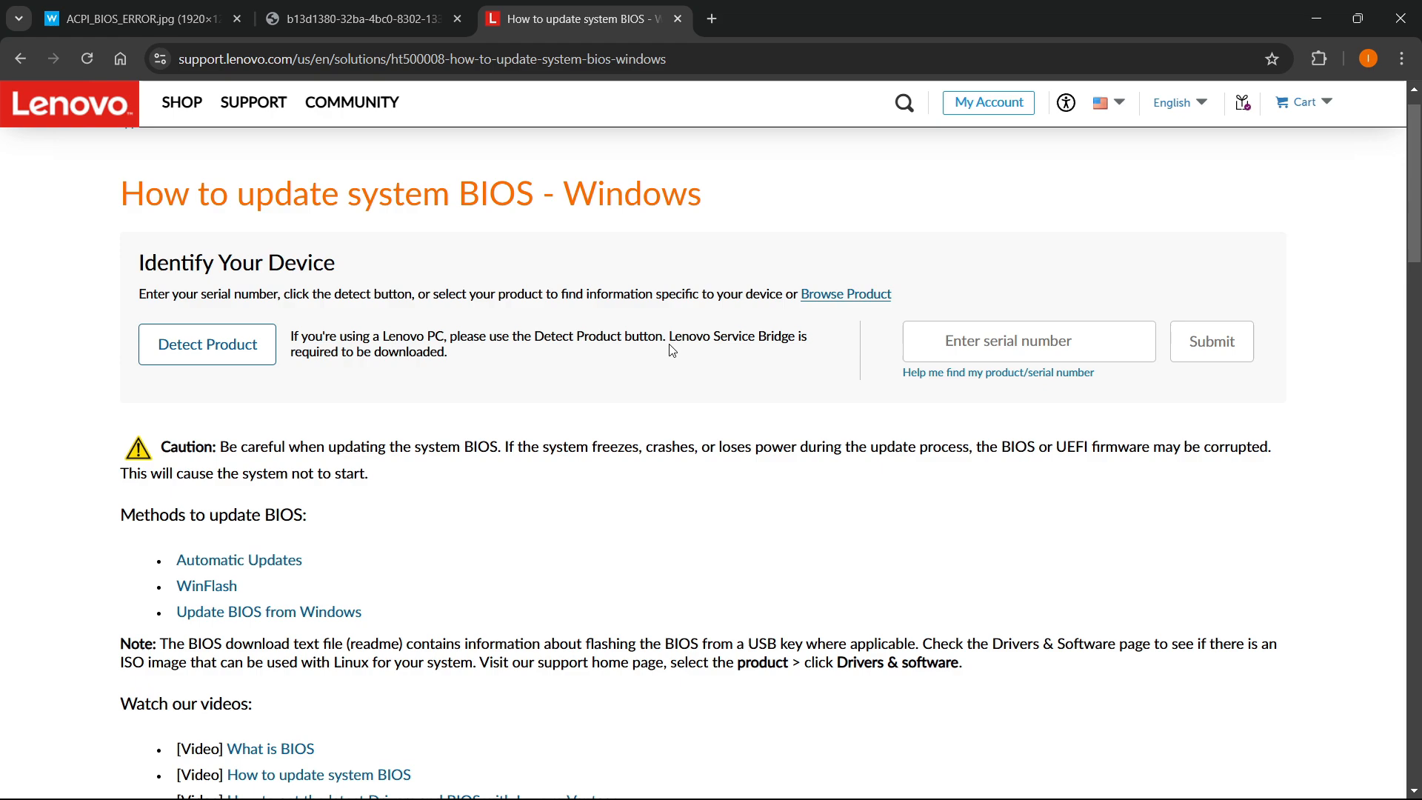
scroll("down", 3)
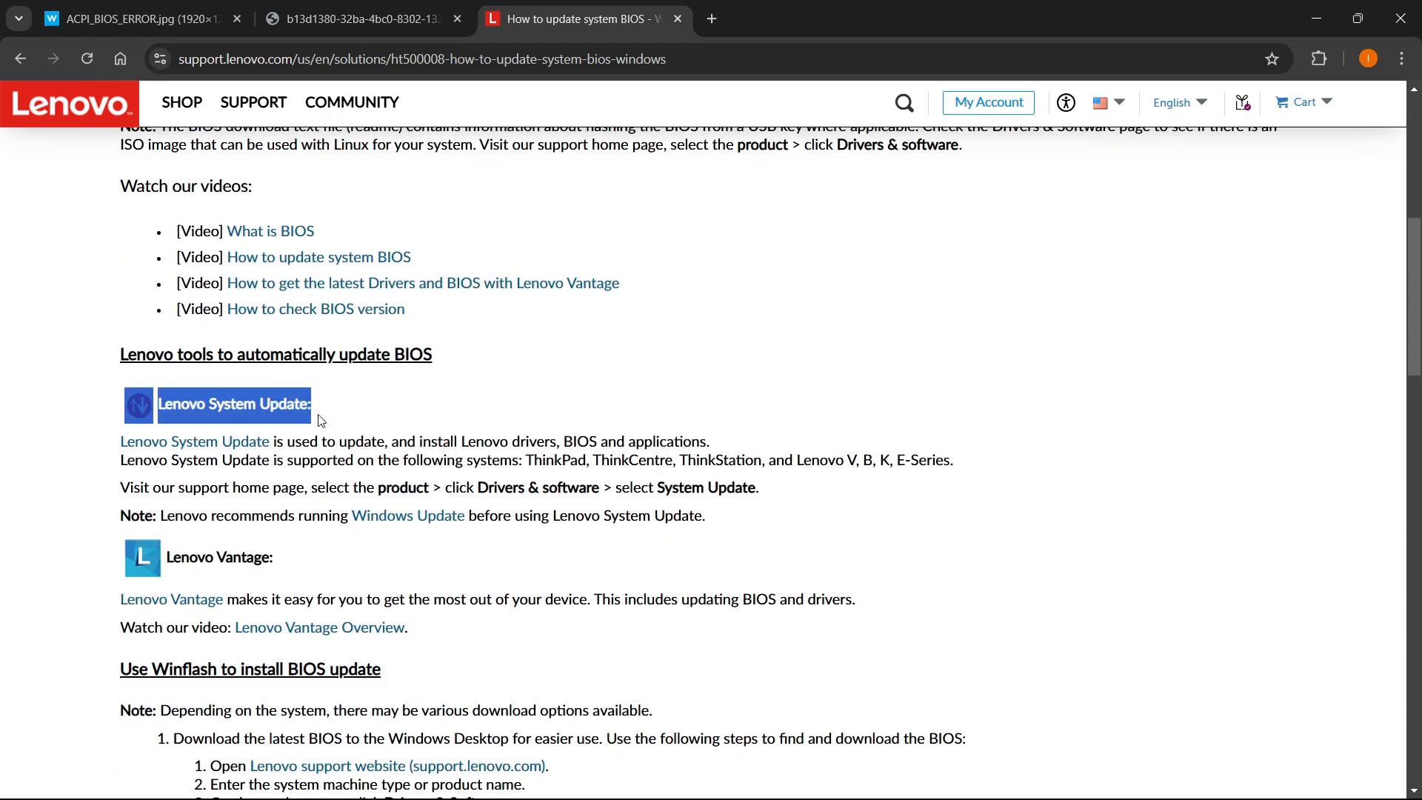
scroll("down", 3)
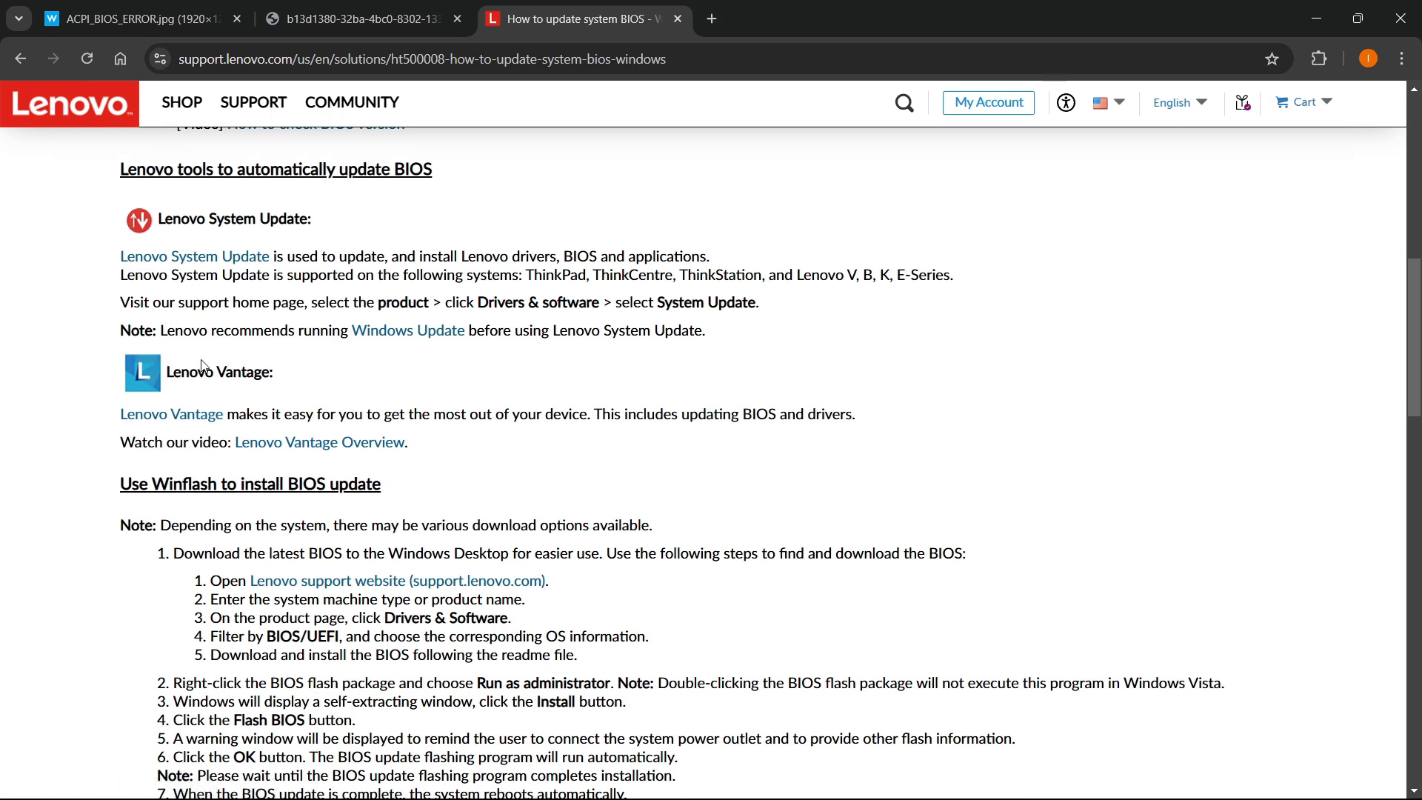
scroll("down", 3)
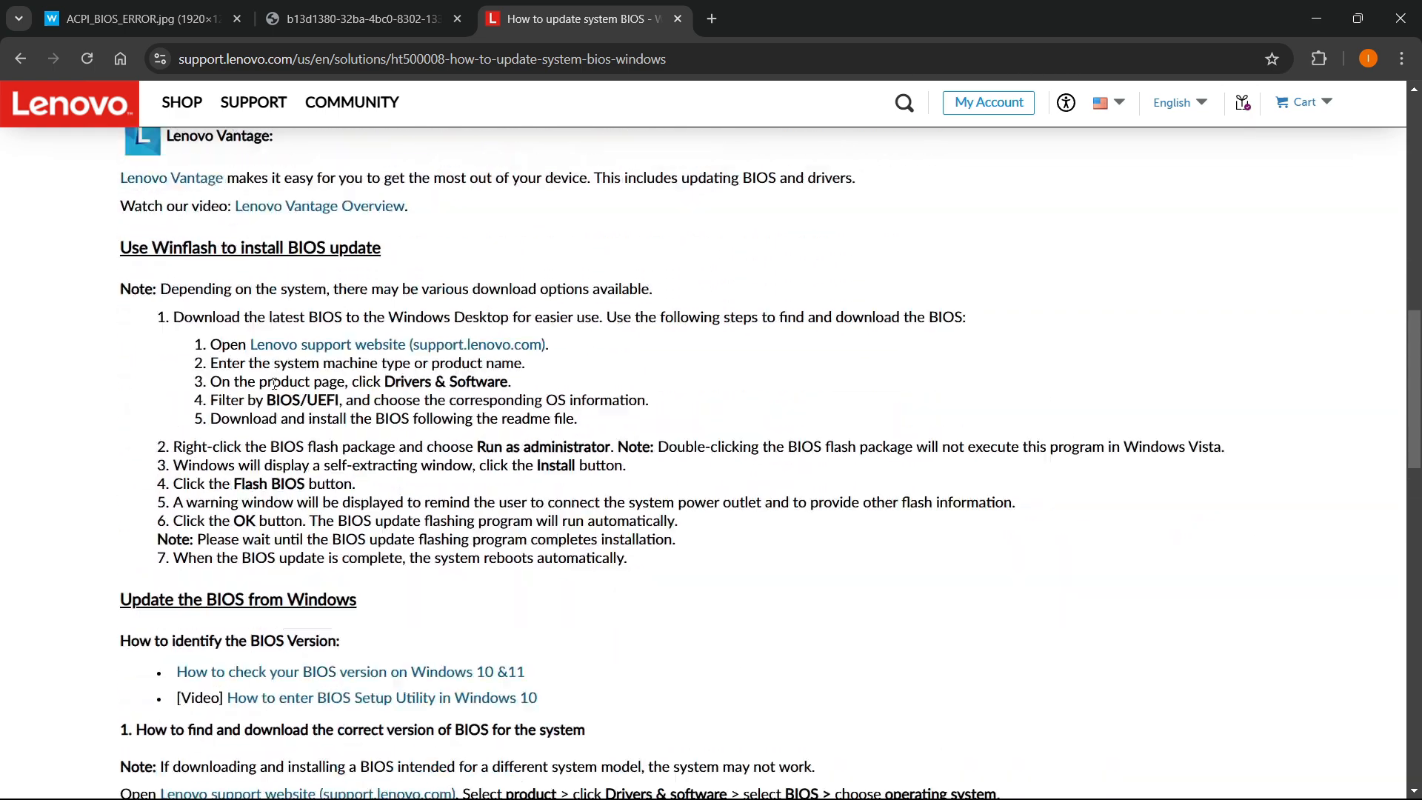
scroll("down", 3)
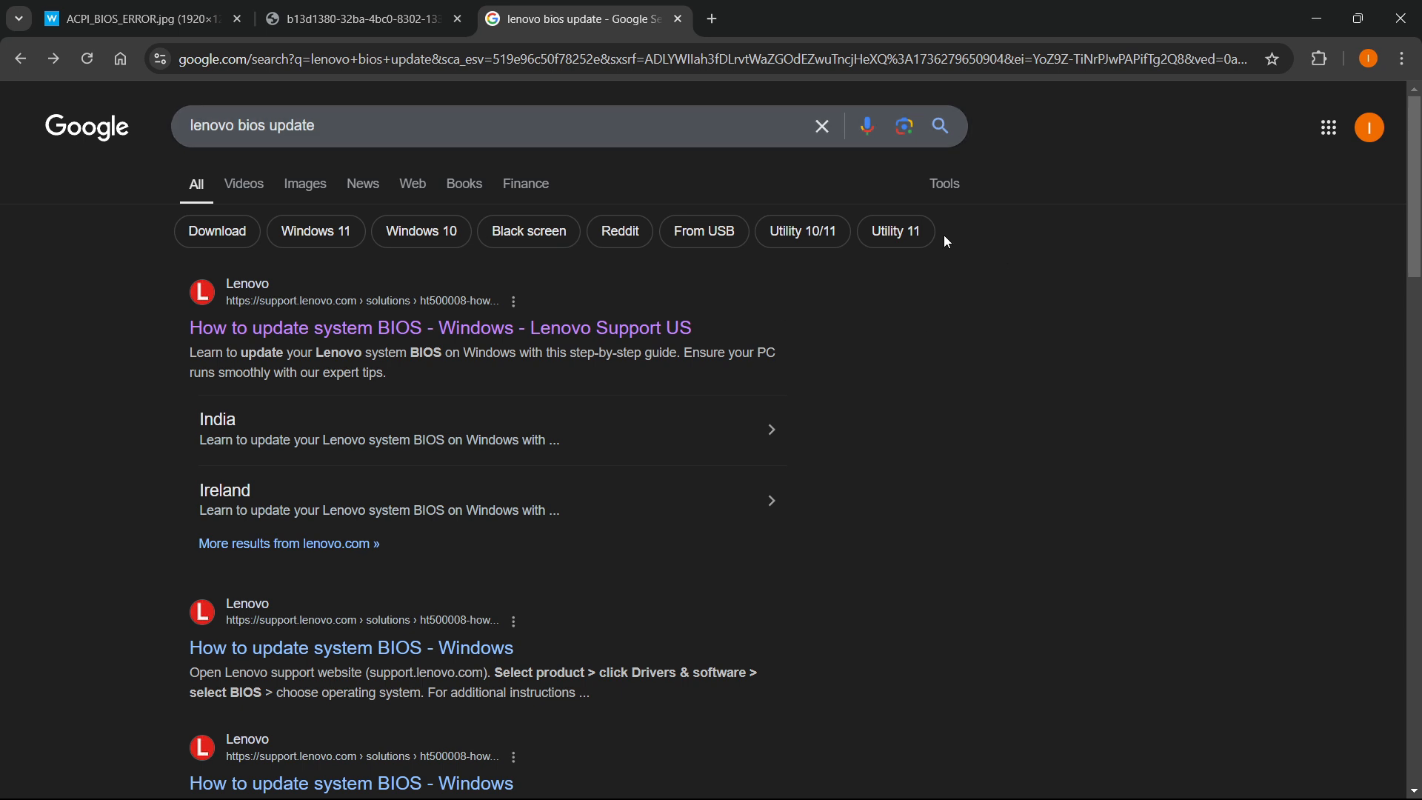
mouse_move(1013, 334)
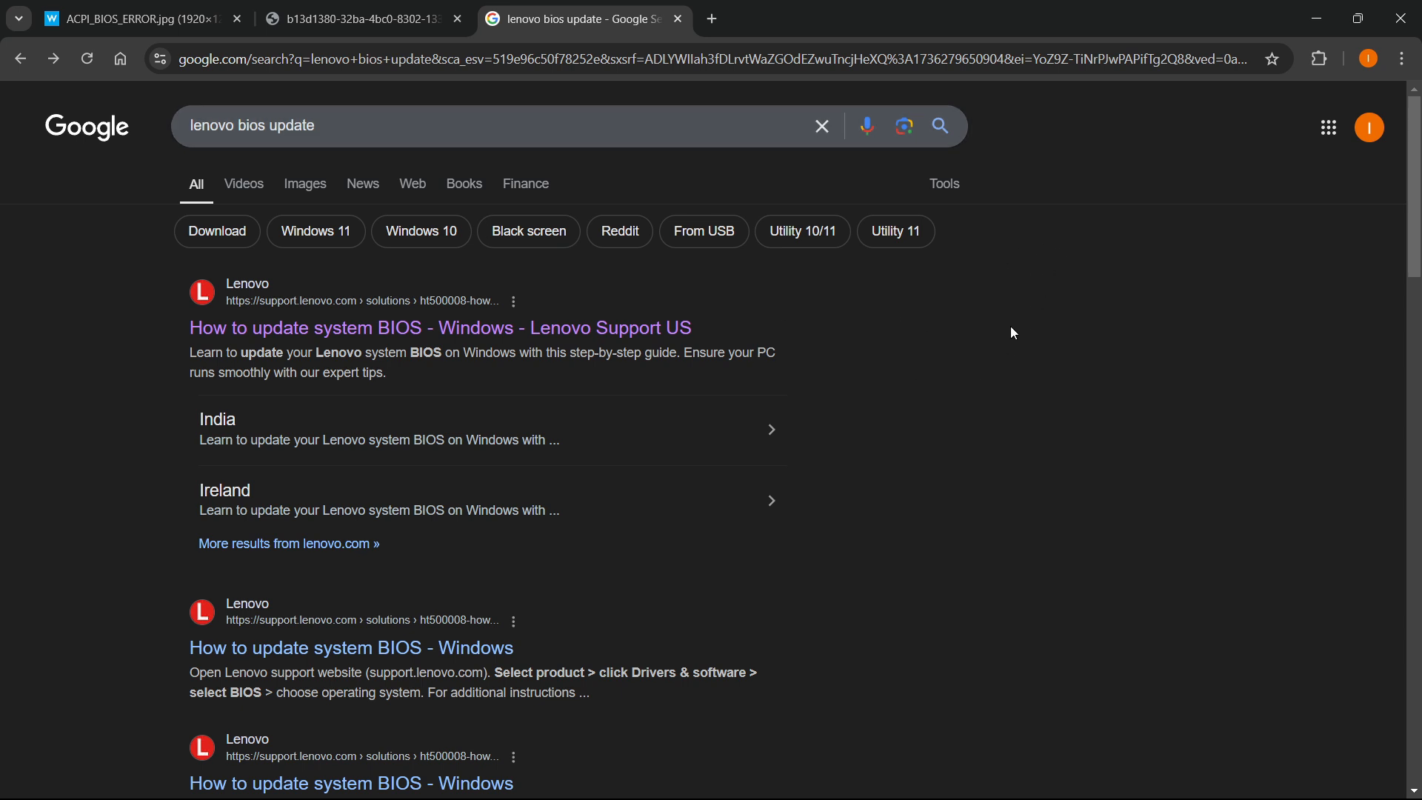
mouse_move(734, 571)
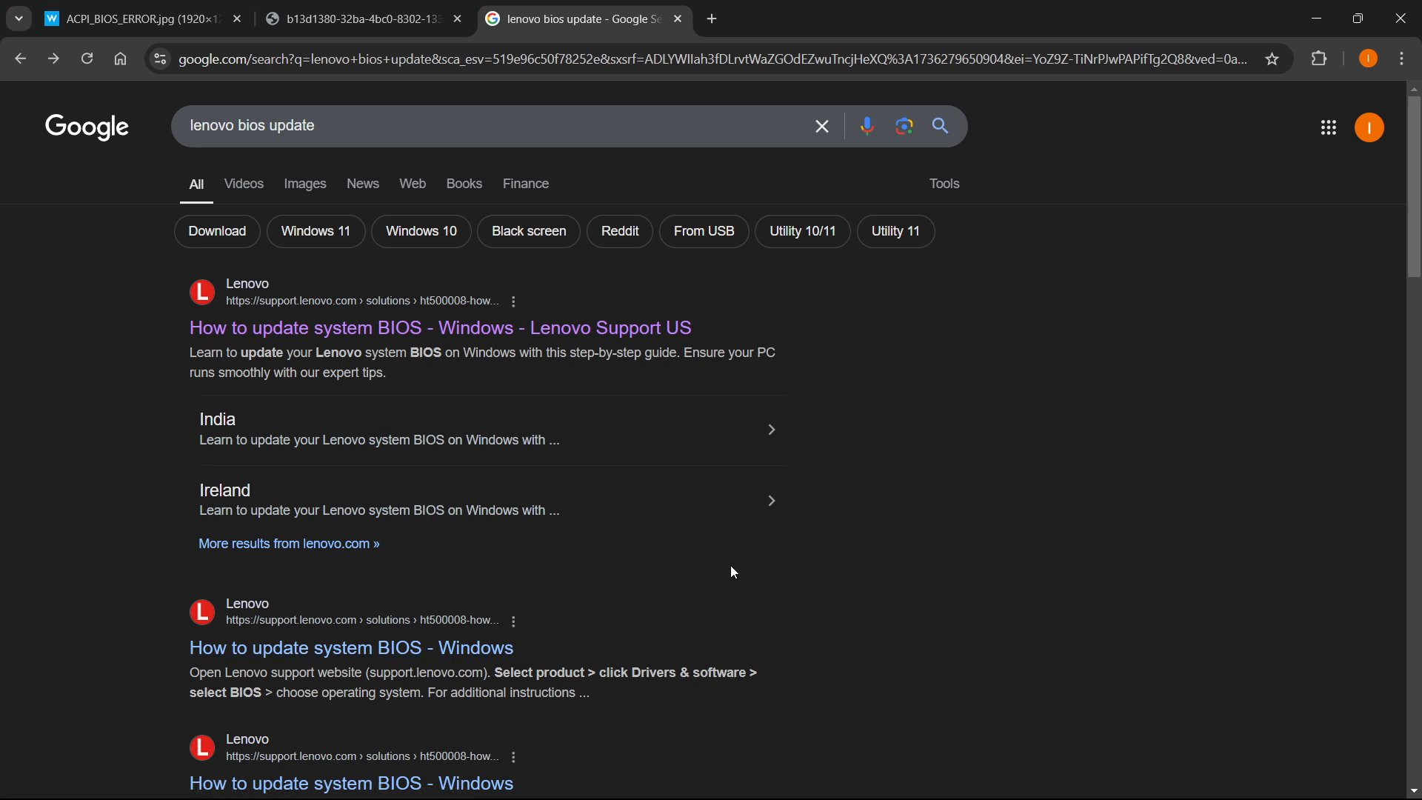
mouse_move(960, 459)
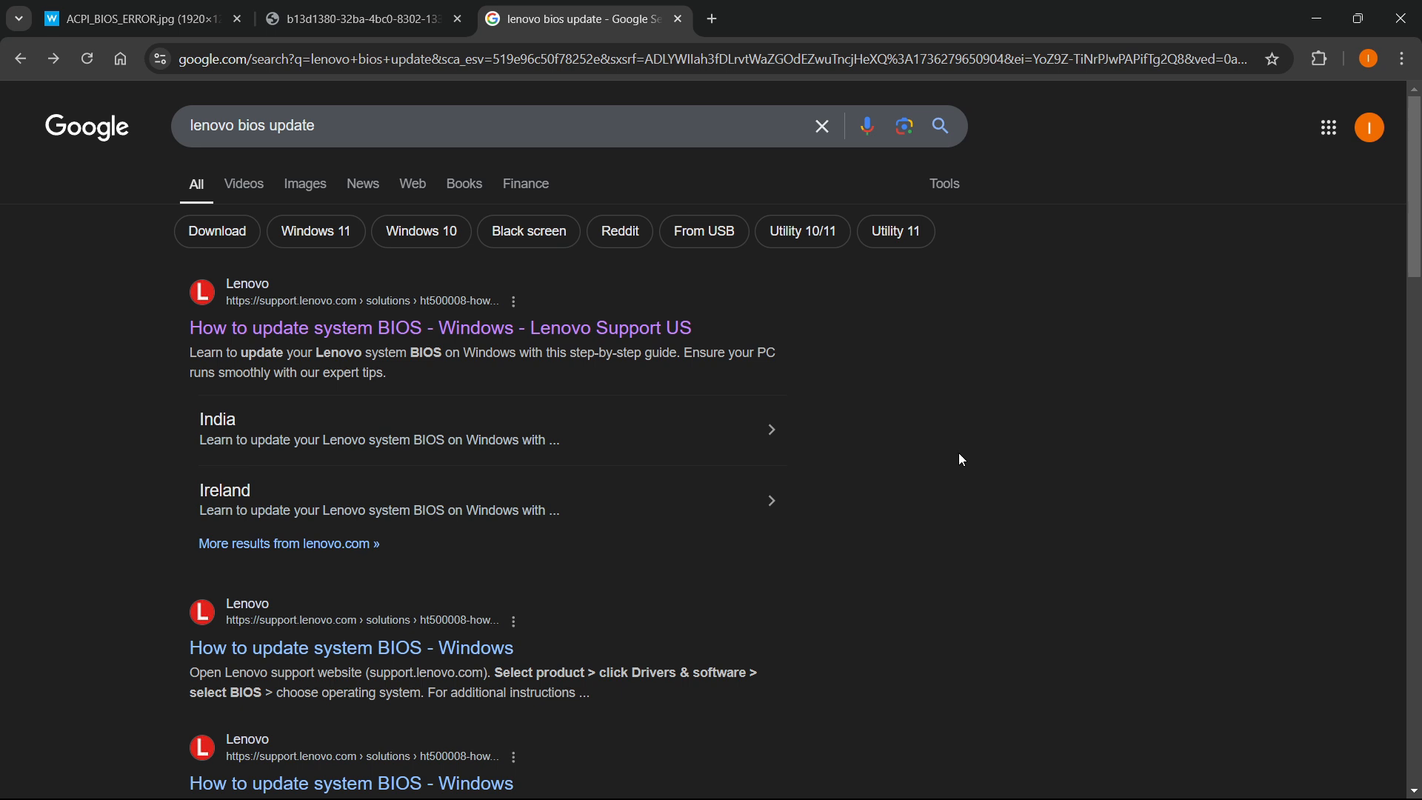